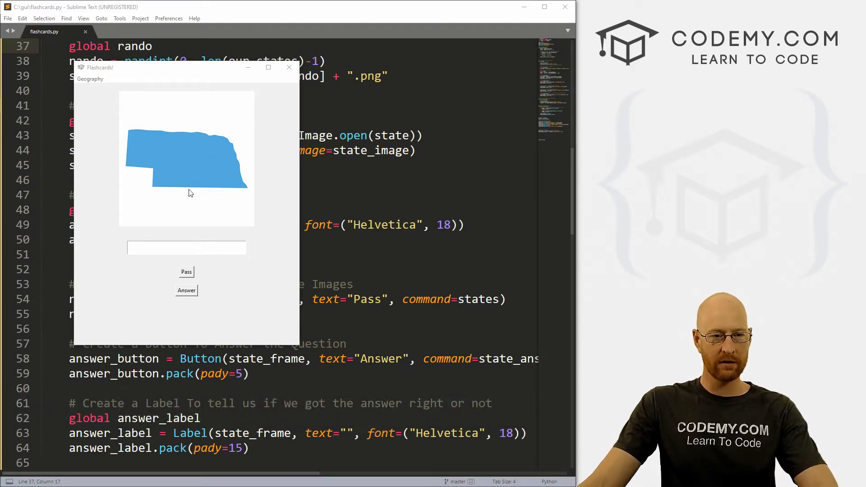
Answer the Nebraska card with 'nebraska', pass to a new state shape, then close Flashcards
{"action": "left_click", "coordinate": [187, 248]}
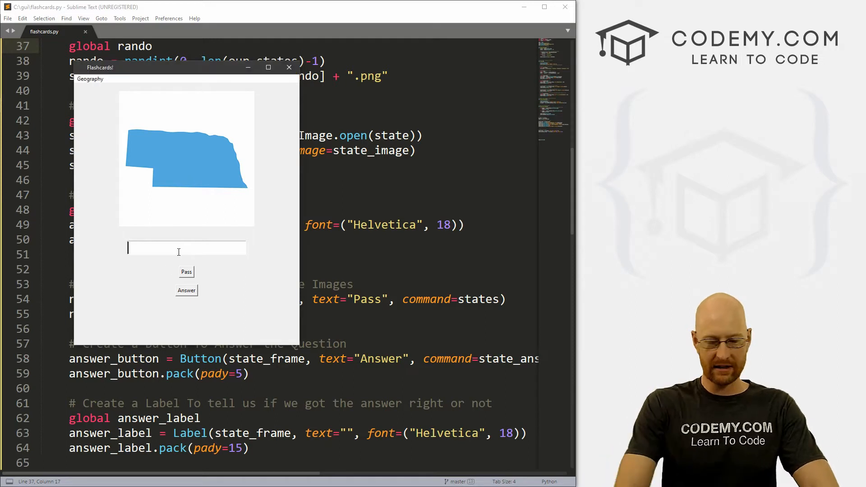
{"action": "type", "text": "nebraska"}
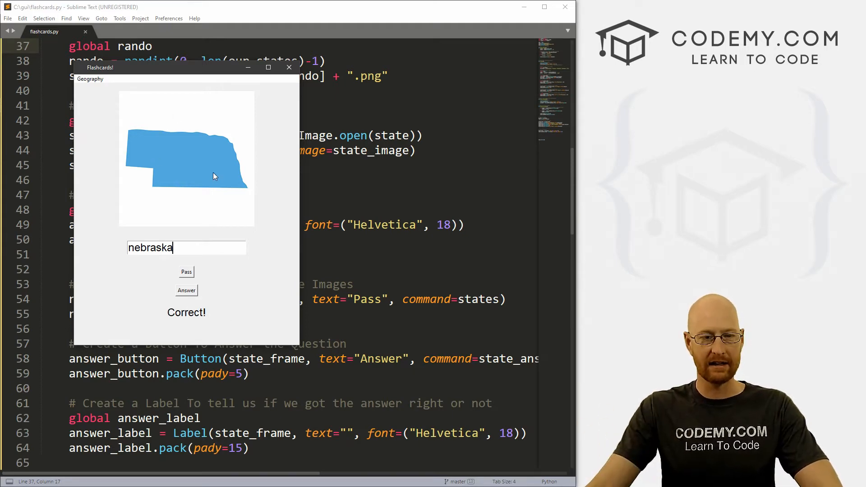
{"action": "left_click", "coordinate": [186, 271]}
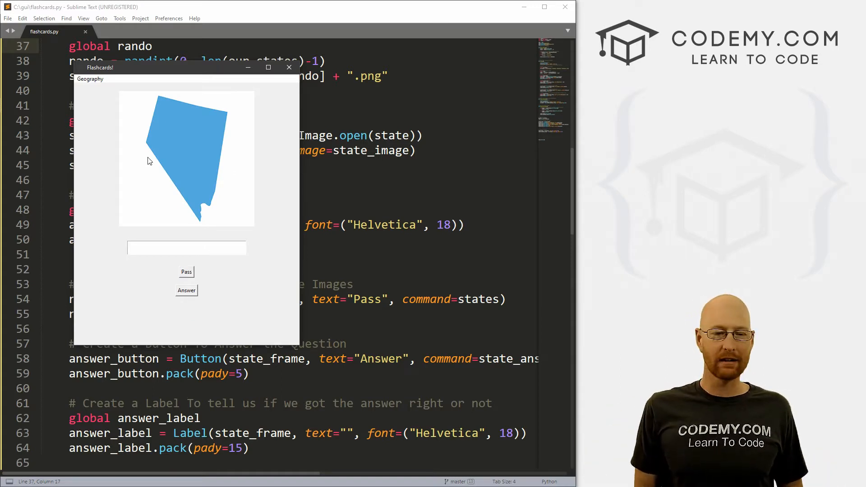
{"action": "left_click", "coordinate": [186, 248]}
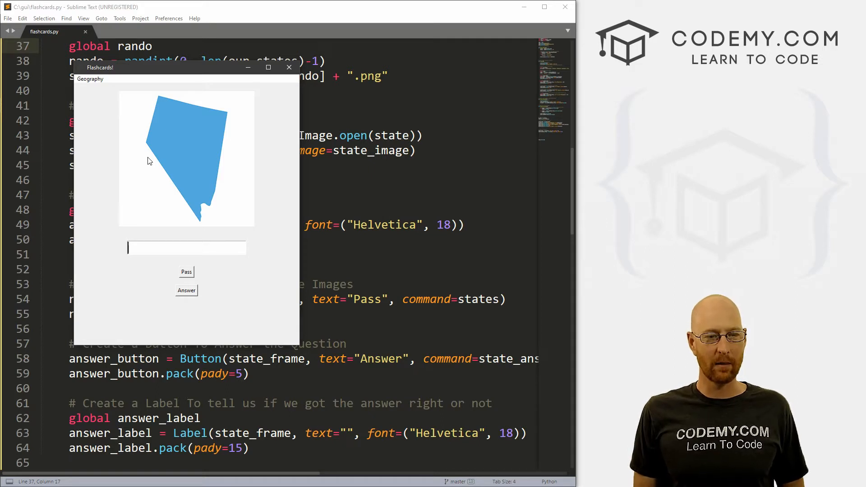
{"action": "mouse_move", "coordinate": [133, 142]}
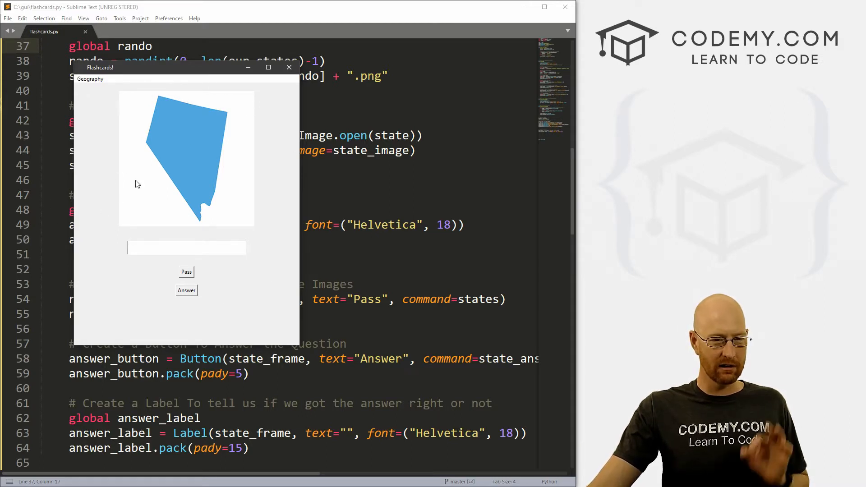
{"action": "left_click", "coordinate": [186, 248]}
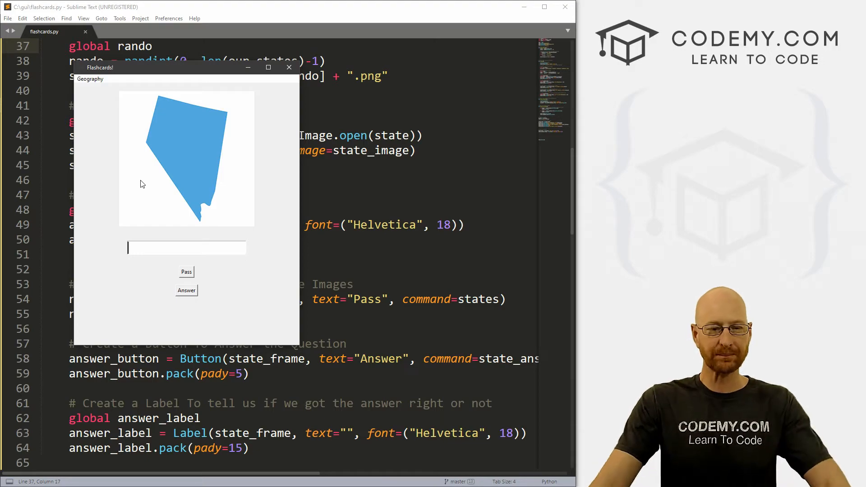
{"action": "left_click", "coordinate": [289, 66]}
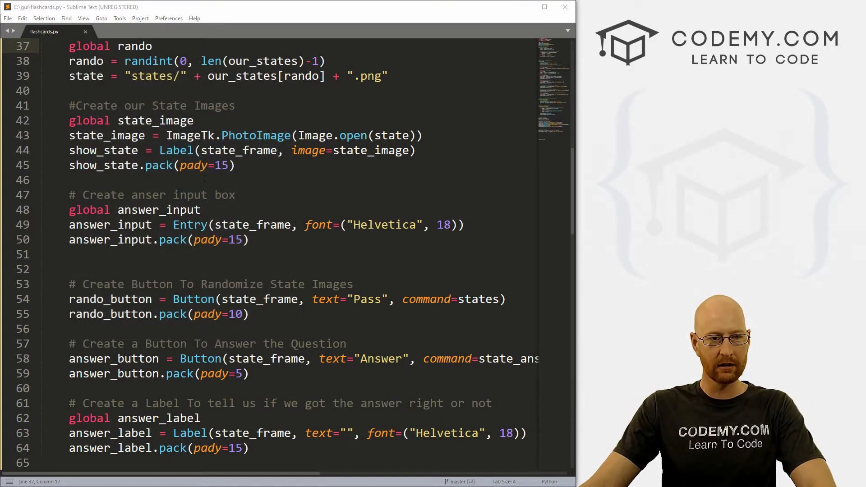
Review the state names list and random number code, then start a comment near line 10
{"action": "scroll", "scroll_direction": "down", "scroll_amount": 3}
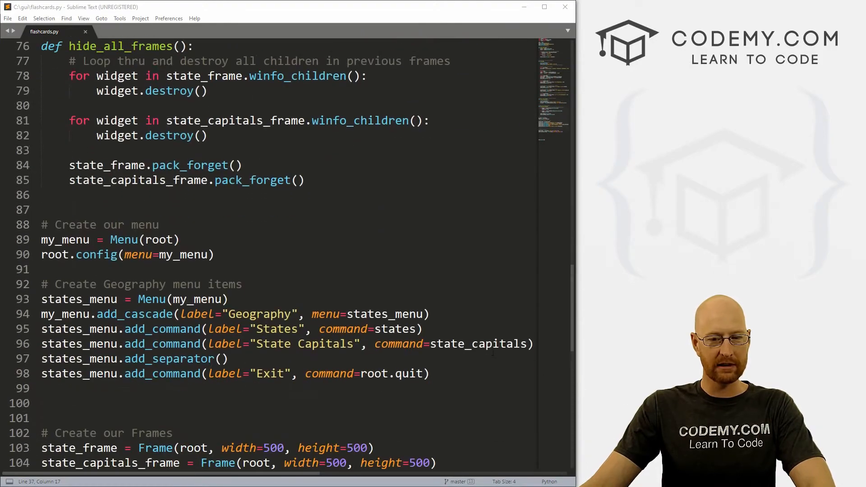
{"action": "double_click", "coordinate": [397, 329]}
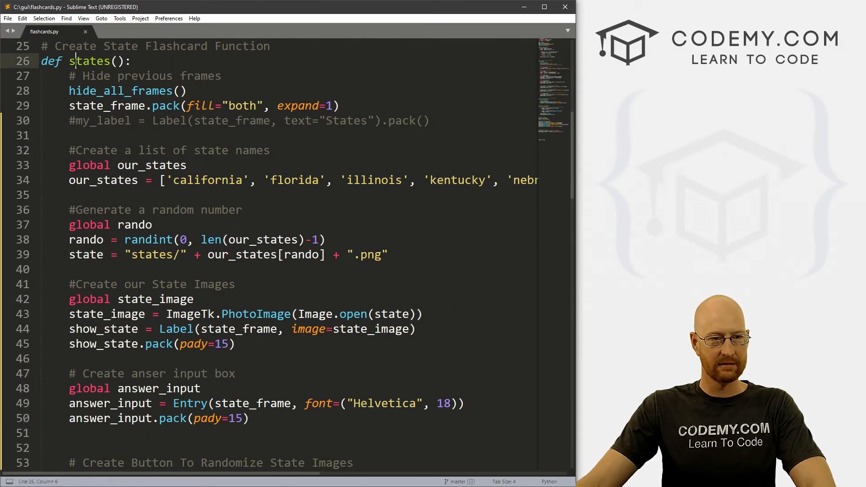
{"action": "left_click_drag", "start_coordinate": [69, 165], "coordinate": [69, 194]}
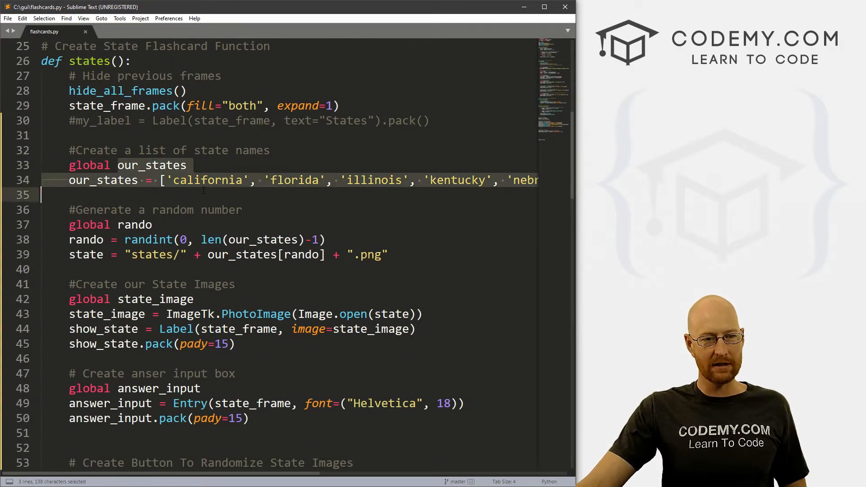
{"action": "left_click_drag", "start_coordinate": [201, 190], "coordinate": [223, 269]}
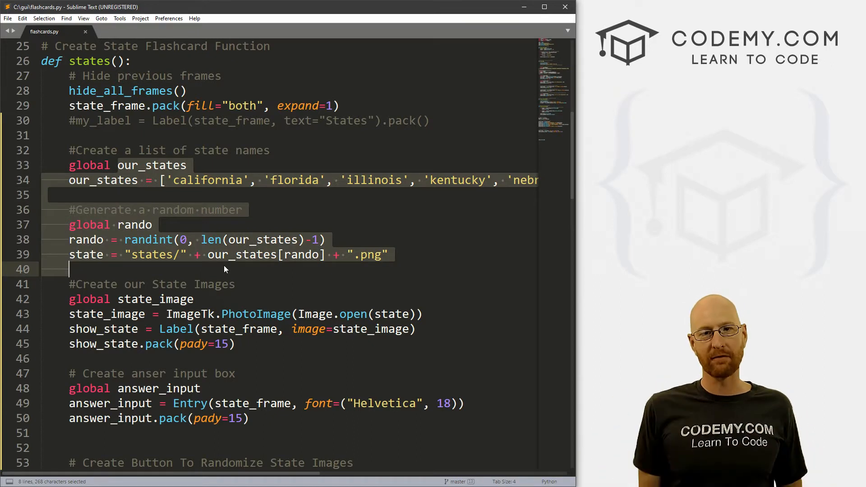
{"action": "left_click", "coordinate": [213, 255]}
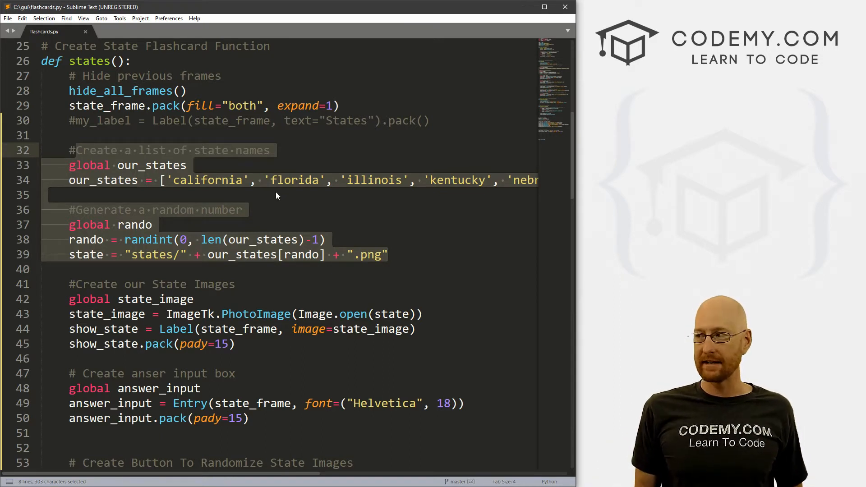
{"action": "left_click", "coordinate": [70, 61]}
{"action": "type", "text": "# Create Radomizing s"}
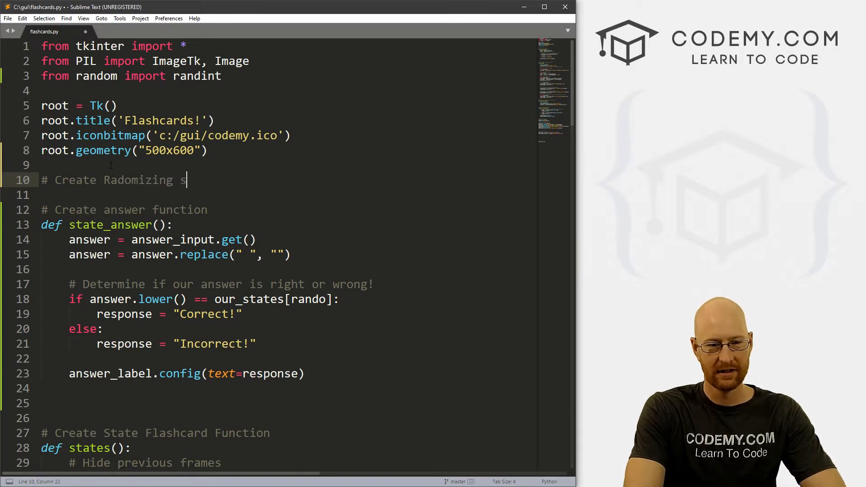
Finish the '# Create Radomizing state function' comment and add an empty def random_state(): below it
{"action": "type", "text": "tate function"}
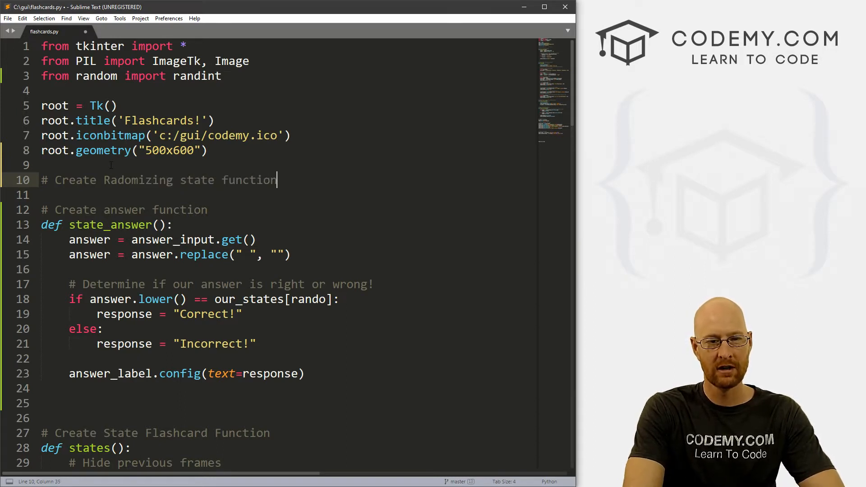
{"action": "type", "text": "def"}
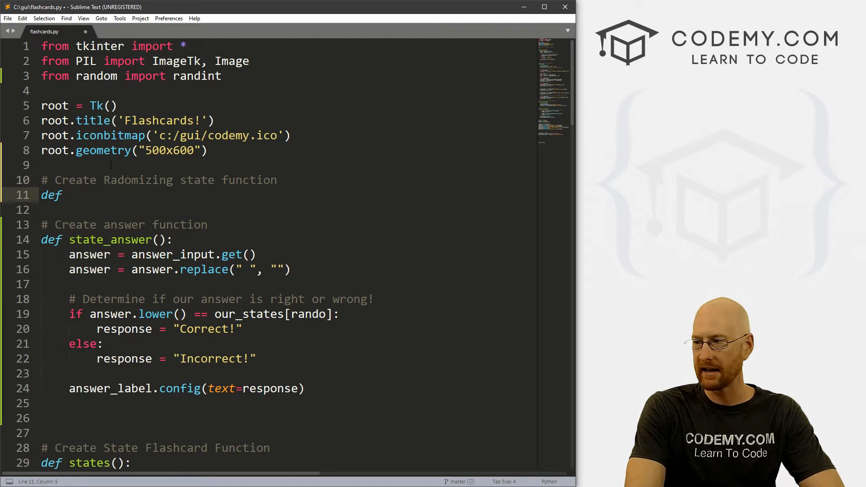
{"action": "type", "text": "random_s"}
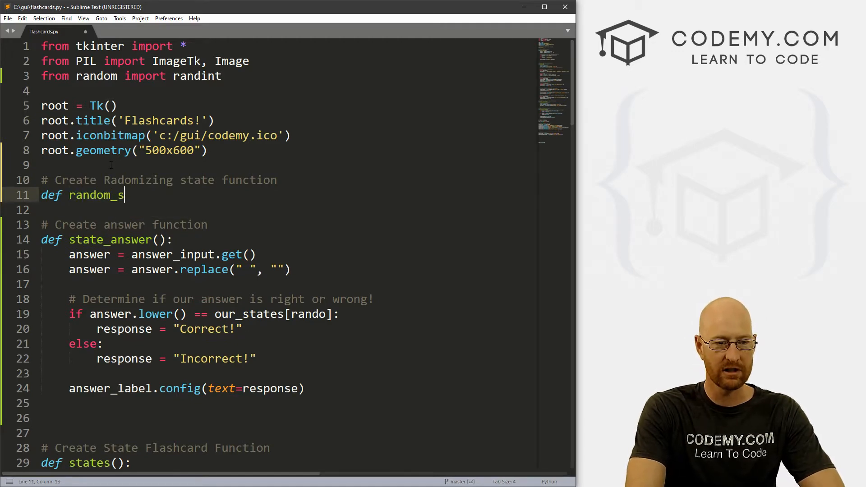
{"action": "type", "text": "tate():"}
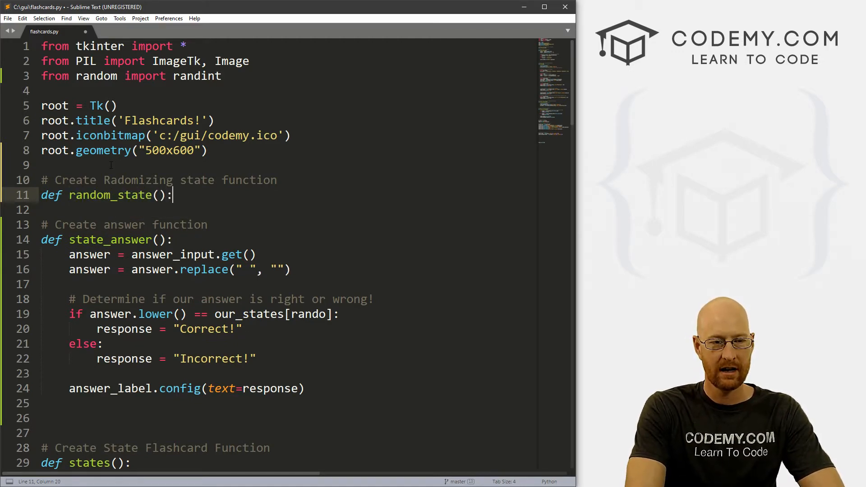
{"action": "scroll", "scroll_direction": "down", "scroll_amount": 3}
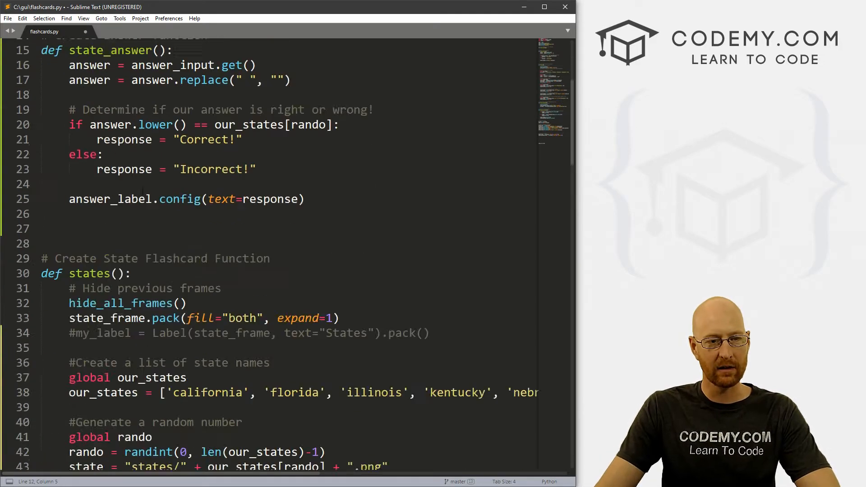
{"action": "scroll", "scroll_direction": "down", "scroll_amount": 3}
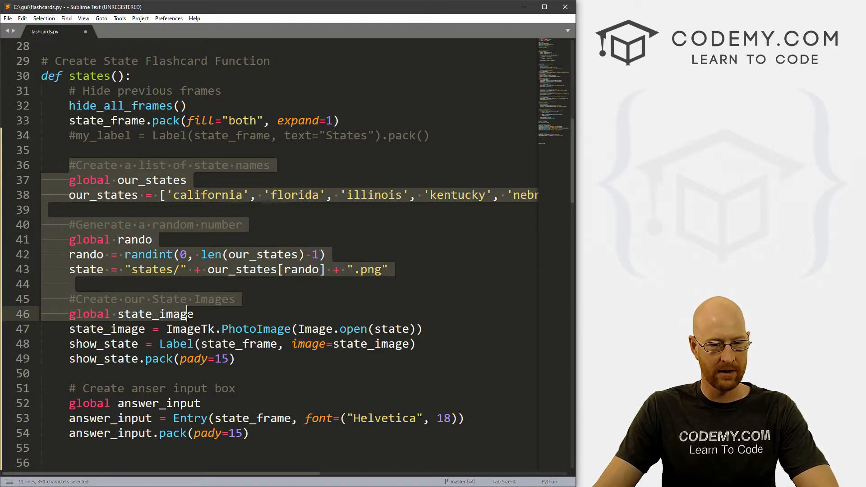
Copy lines 36–50 into random_state() and wrap the originals in states() with ''' quotes
{"action": "left_click_drag", "start_coordinate": [187, 314], "coordinate": [235, 358]}
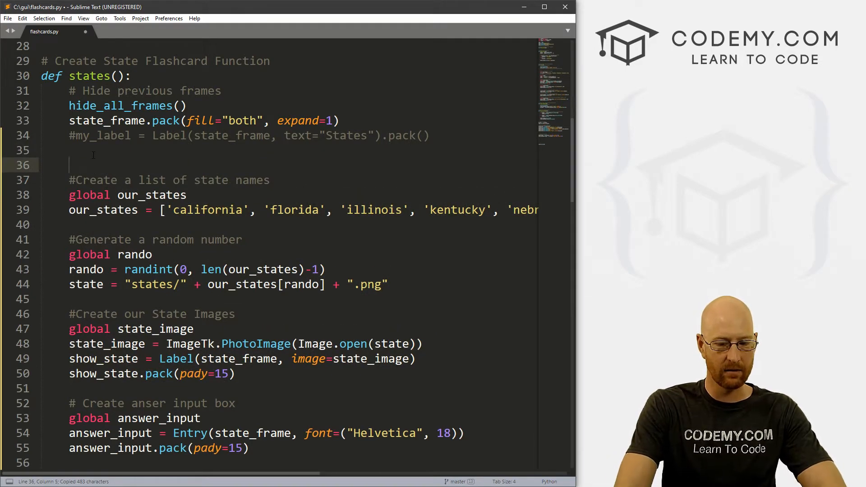
{"action": "type", "text": "'''"}
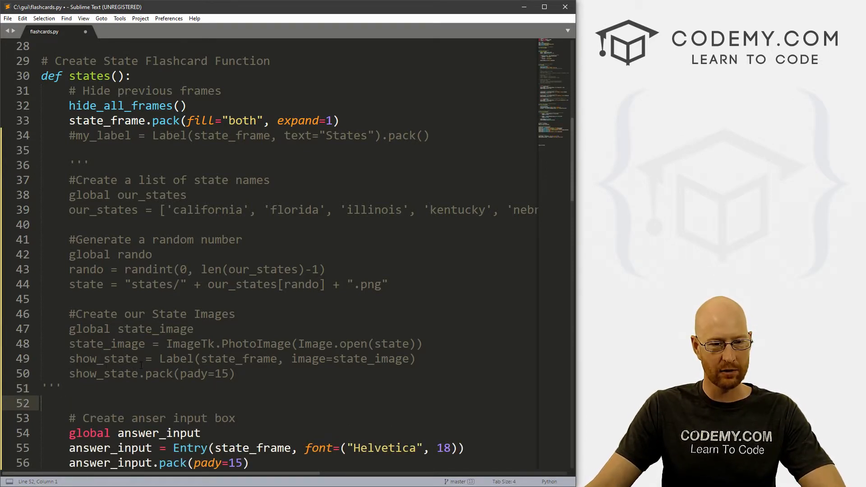
{"action": "double_click", "coordinate": [86, 359]}
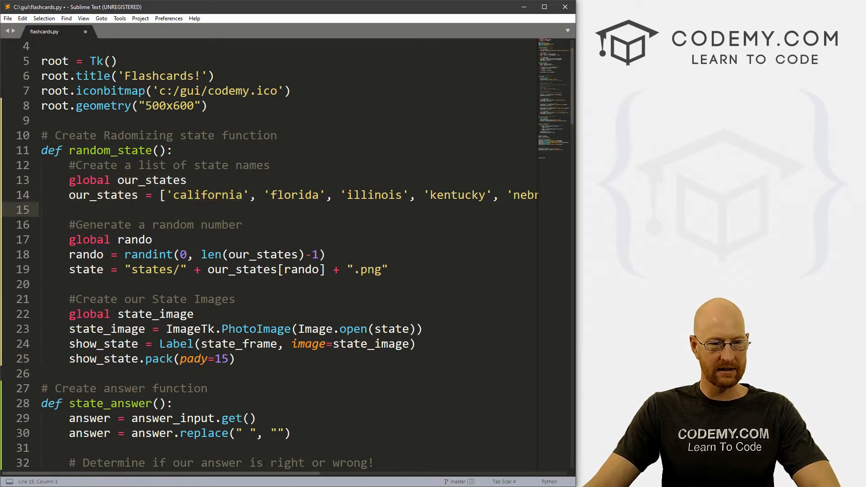
Move the closing ''' above show_state in states() and drop image=state_image from its Label
{"action": "left_click_drag", "start_coordinate": [69, 314], "coordinate": [83, 328]}
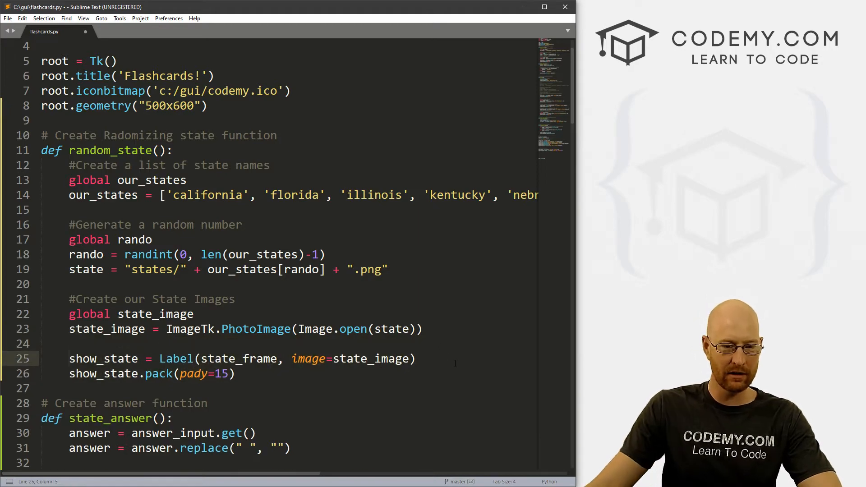
{"action": "scroll", "scroll_direction": "down", "scroll_amount": 3}
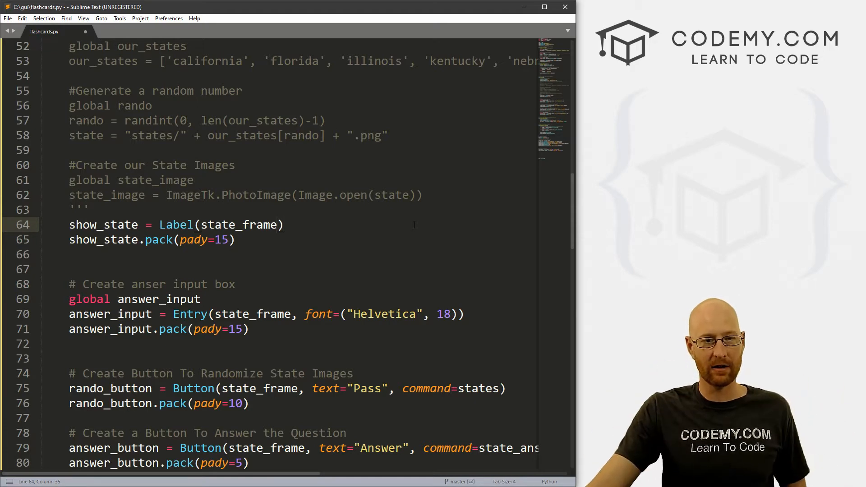
{"action": "scroll", "scroll_direction": "up", "scroll_amount": 3}
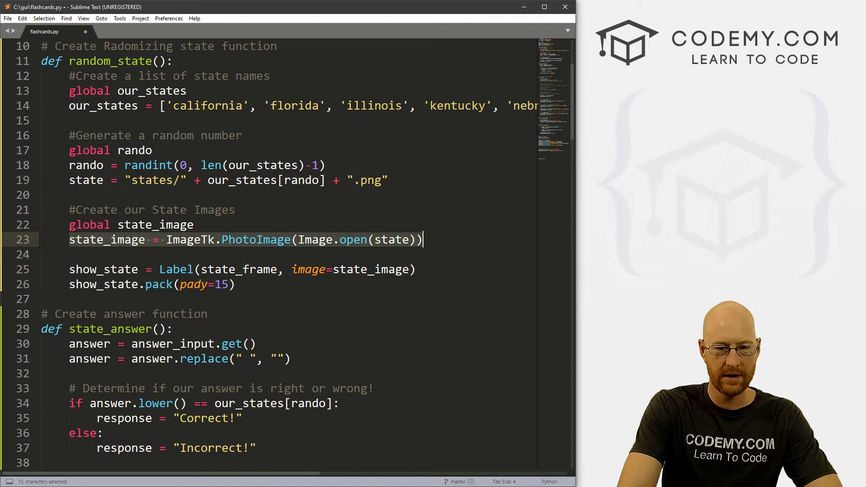
Replace random_state's Label and pack lines with show_state.config(image=state_image)
{"action": "type", "text": "show_state."}
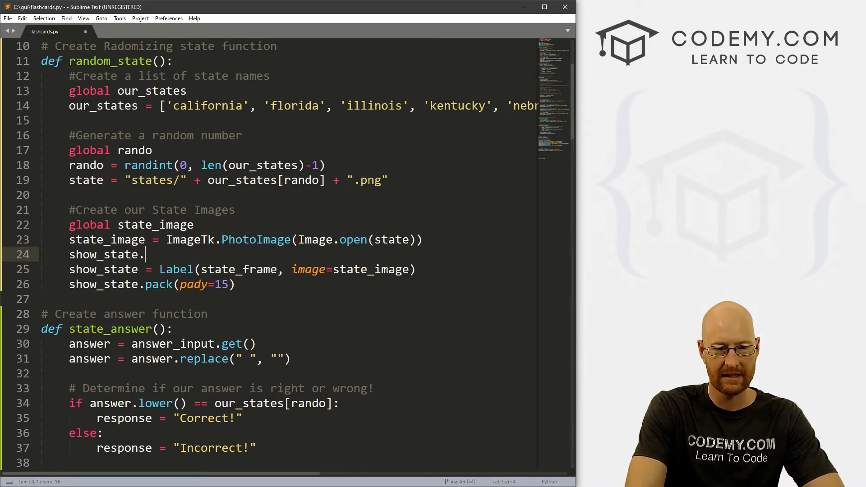
{"action": "type", "text": "config()"}
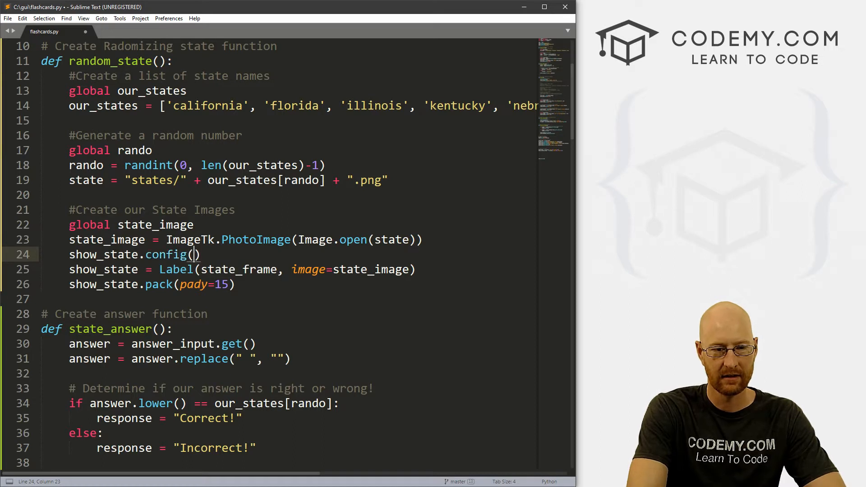
{"action": "type", "text": "inma"}
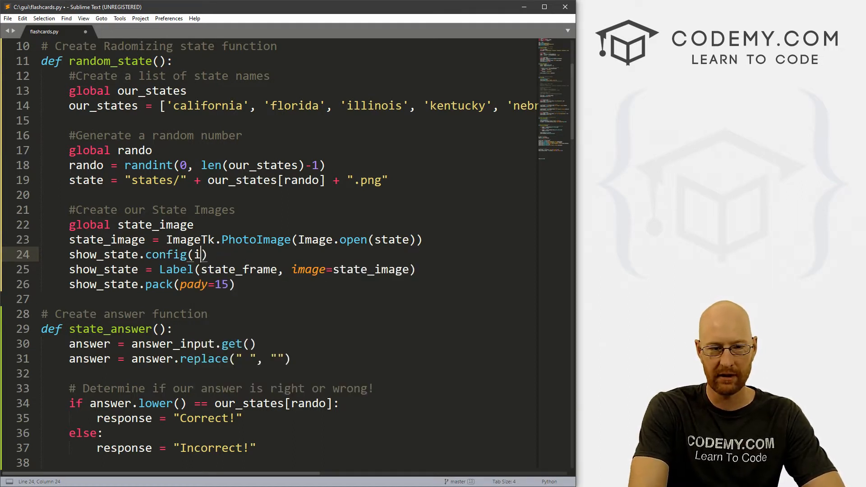
{"action": "type", "text": "mage=state_image"}
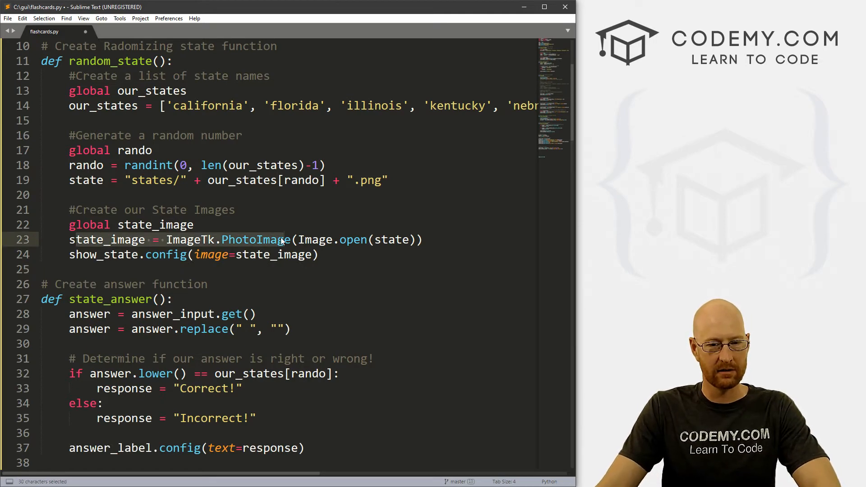
{"action": "left_click_drag", "start_coordinate": [283, 239], "coordinate": [174, 180]}
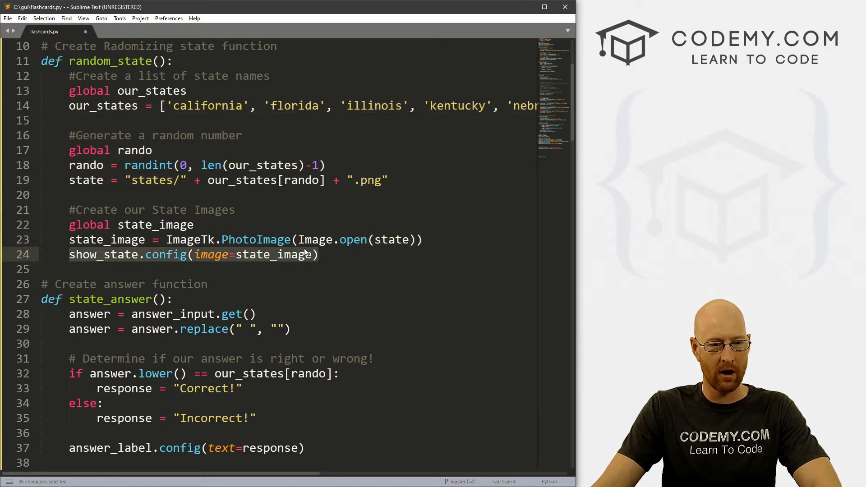
{"action": "scroll", "scroll_direction": "down", "scroll_amount": 3}
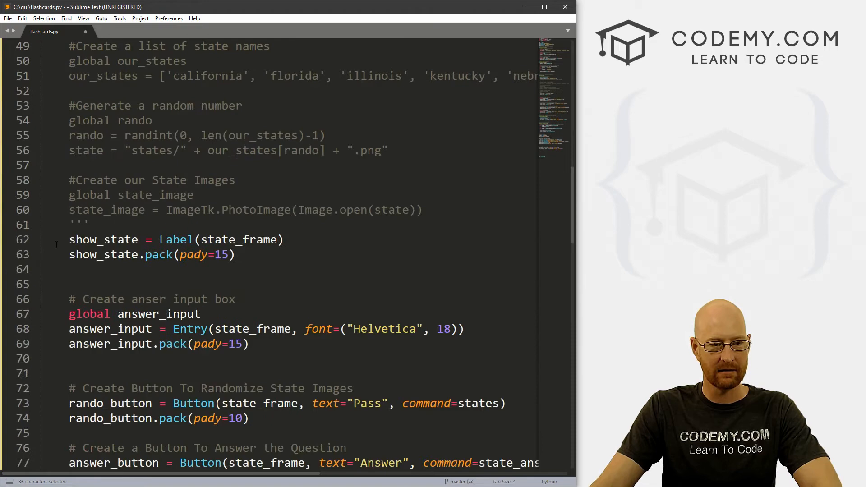
{"action": "left_click", "coordinate": [236, 255]}
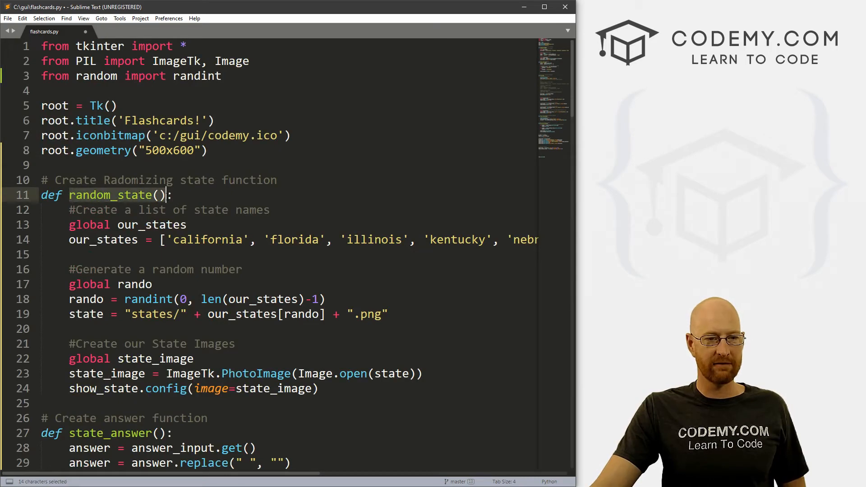
Add a random_state() call after show_state.pack(pady=15) in states()
{"action": "key", "text": "ctrl+c"}
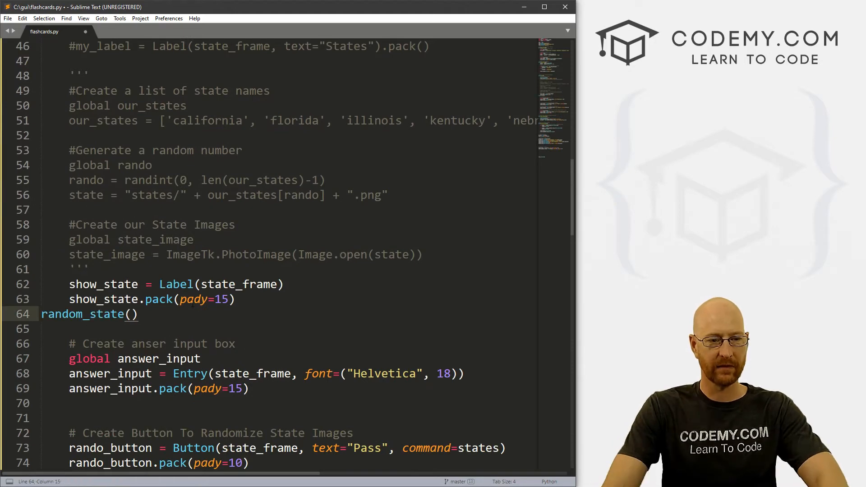
{"action": "scroll", "scroll_direction": "up", "scroll_amount": 3}
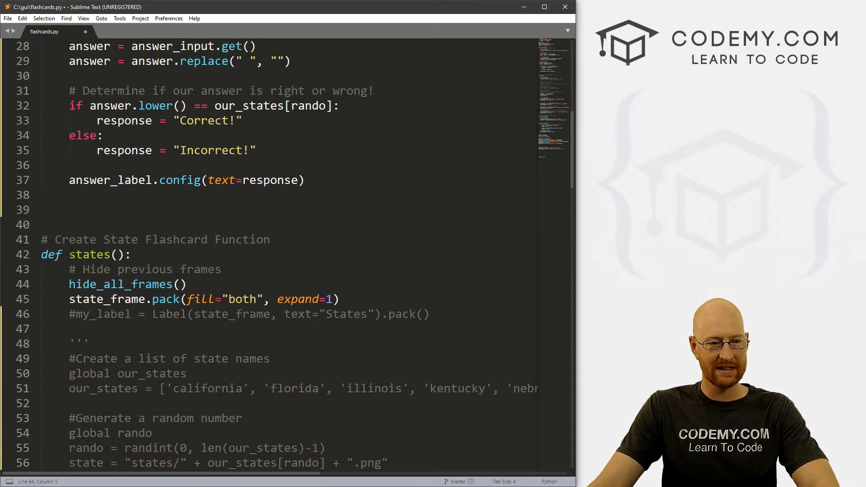
{"action": "double_click", "coordinate": [89, 165]}
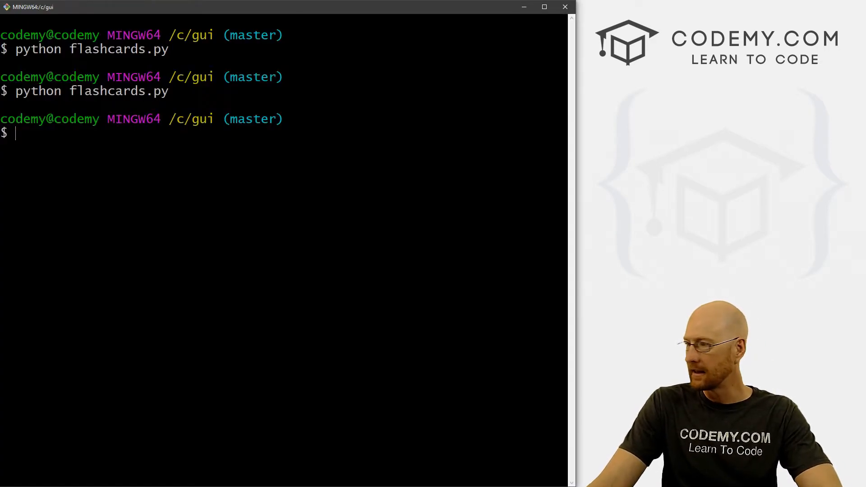
Run python flashcards.py, pick Geography > States, and read the show_state NameError traceback
{"action": "type", "text": "python flashcards.py"}
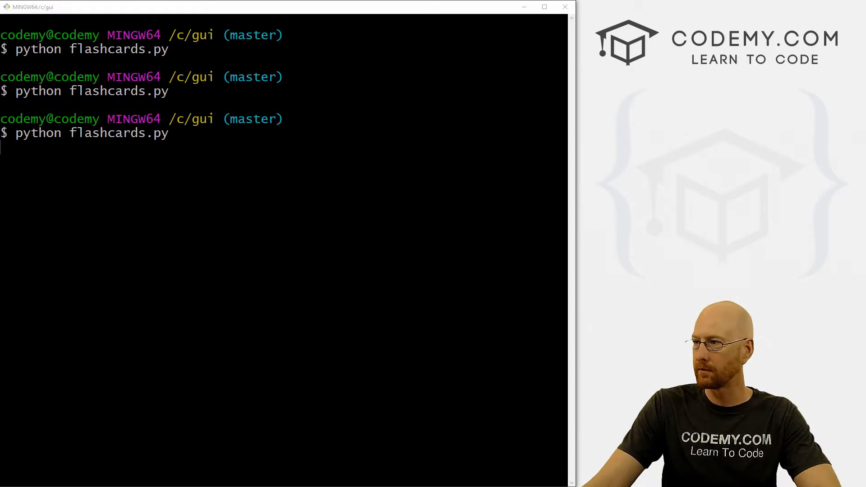
{"action": "left_click", "coordinate": [159, 80]}
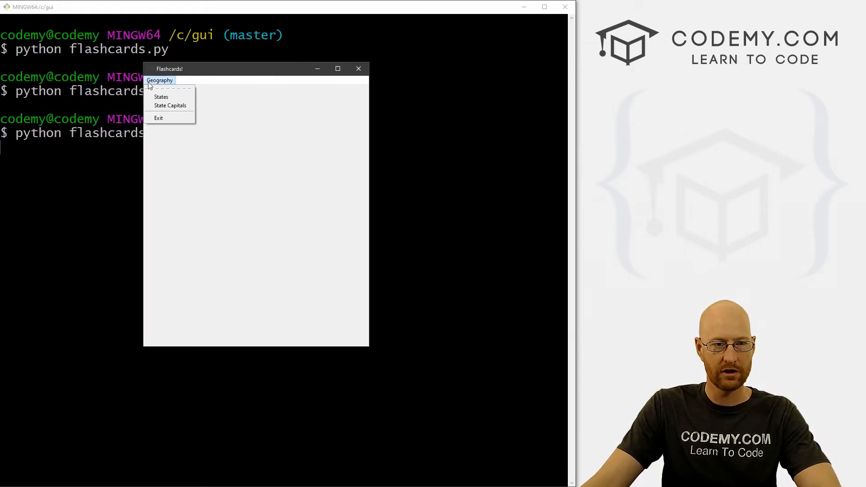
{"action": "left_click", "coordinate": [160, 97]}
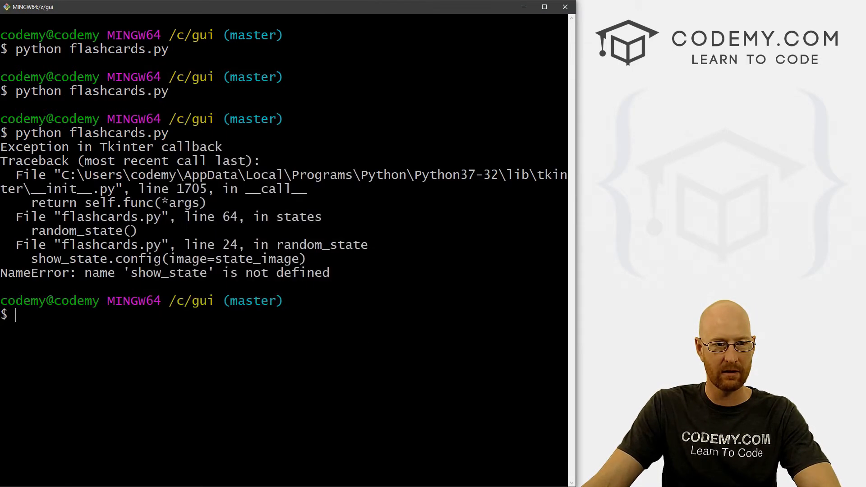
{"action": "left_click_drag", "start_coordinate": [131, 273], "coordinate": [266, 272]}
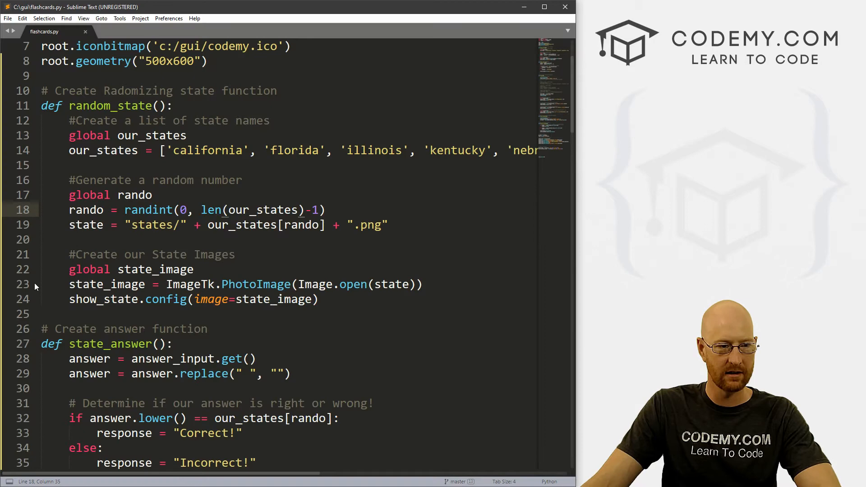
Add 'global show_state' above show_state = Label(state_frame)
{"action": "double_click", "coordinate": [103, 298]}
{"action": "type", "text": "'''"}
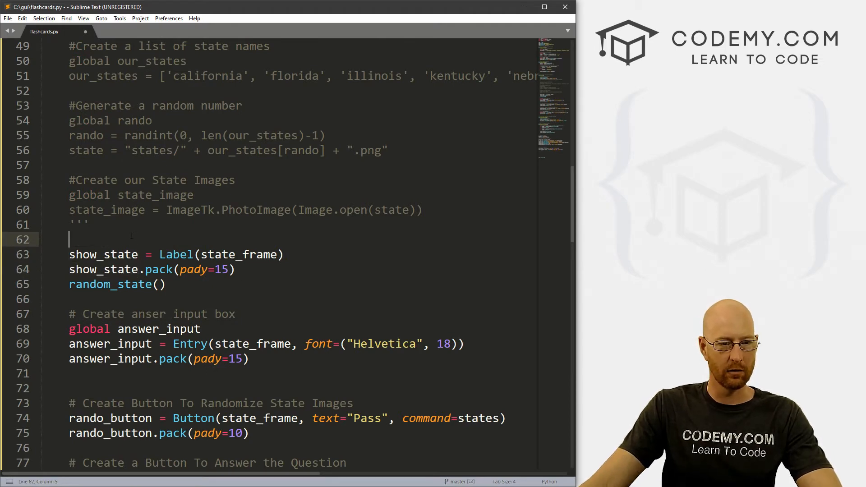
{"action": "type", "text": "glob"}
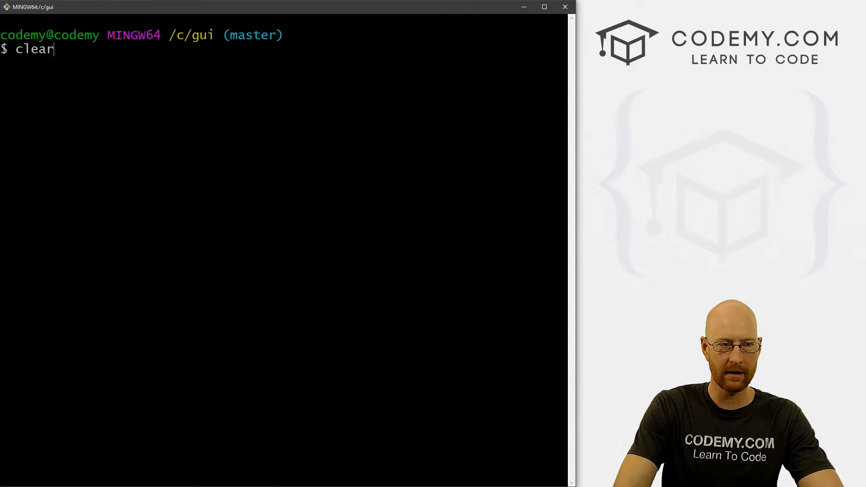
Rerun flashcards.py, open States, pass to Texas, and answer 'texas' for Correct!
{"action": "type", "text": "python flashcards.py"}
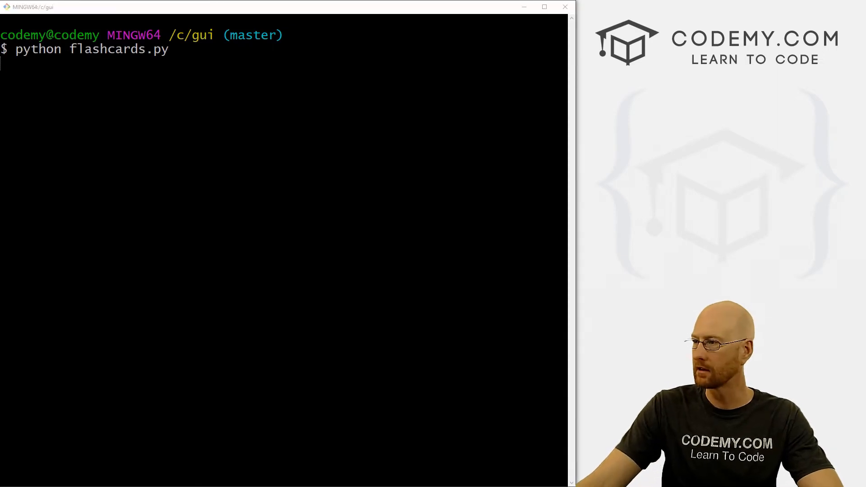
{"action": "left_click", "coordinate": [39, 37]}
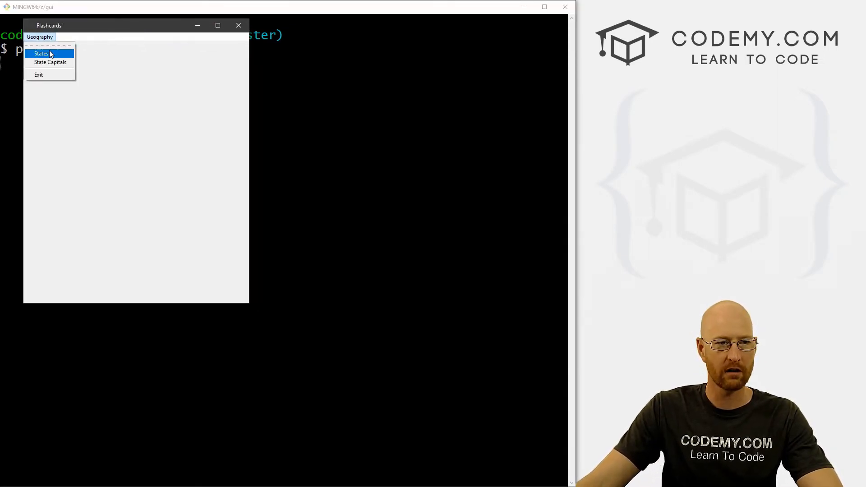
{"action": "left_click", "coordinate": [41, 54]}
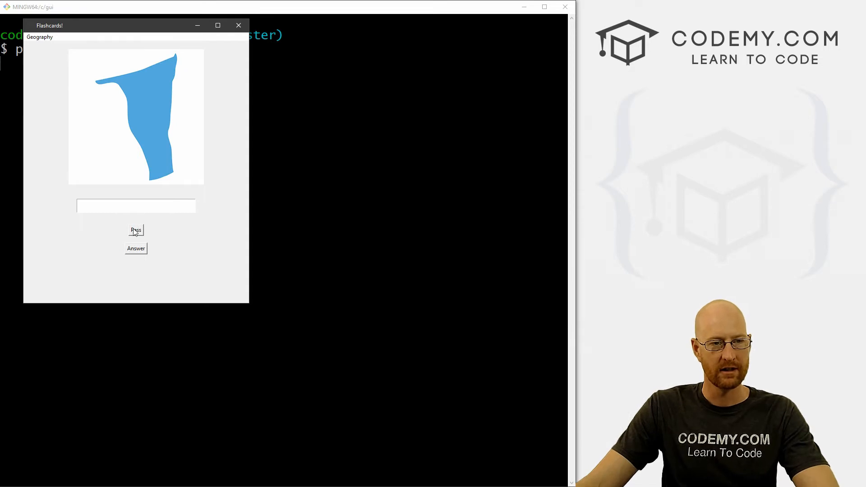
{"action": "left_click", "coordinate": [136, 230]}
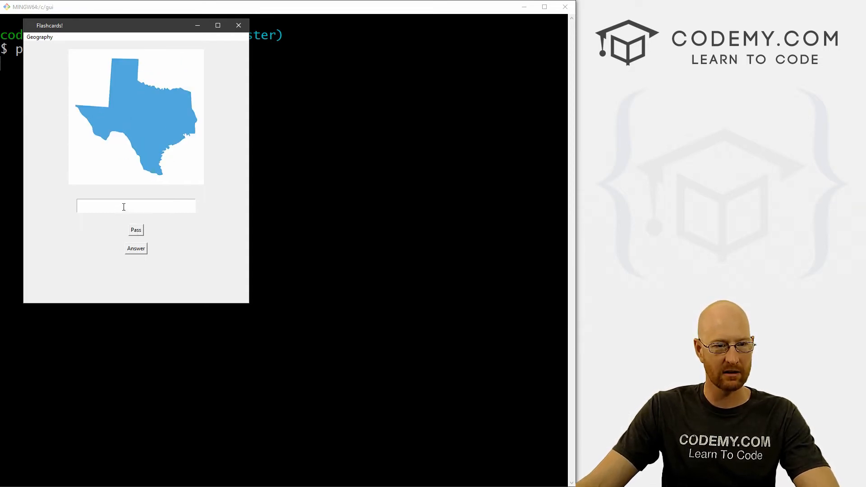
{"action": "type", "text": "tex"}
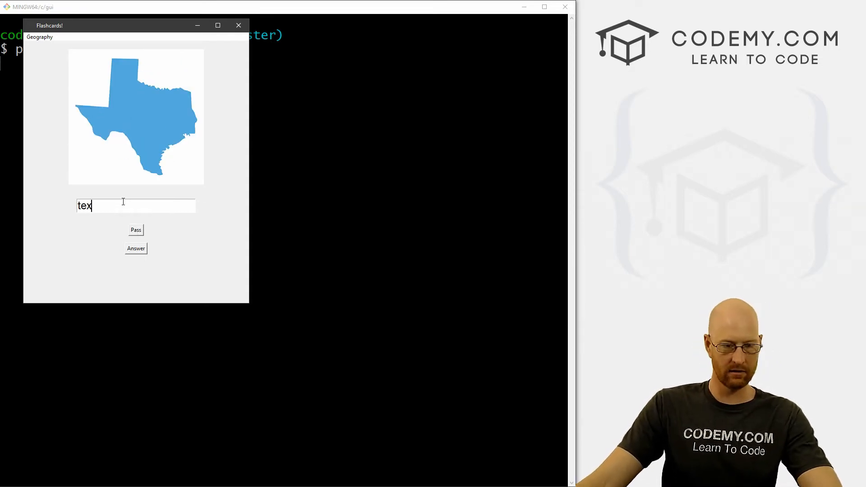
{"action": "left_click", "coordinate": [136, 248]}
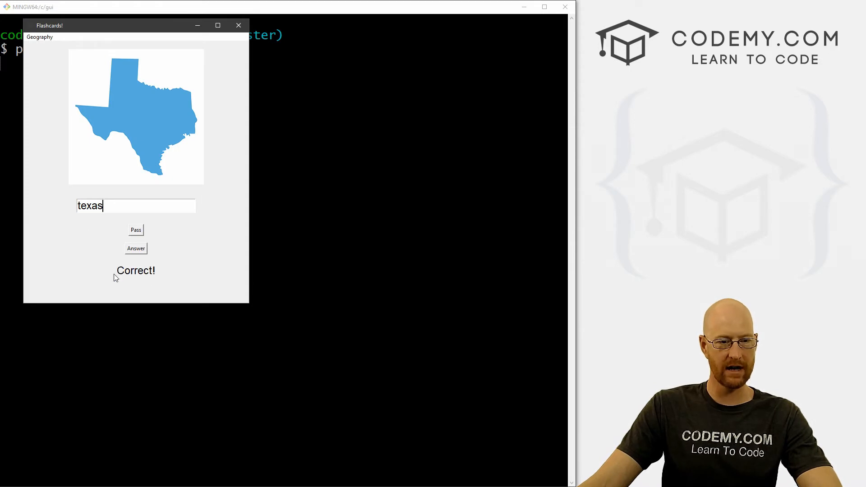
{"action": "mouse_move", "coordinate": [129, 284]}
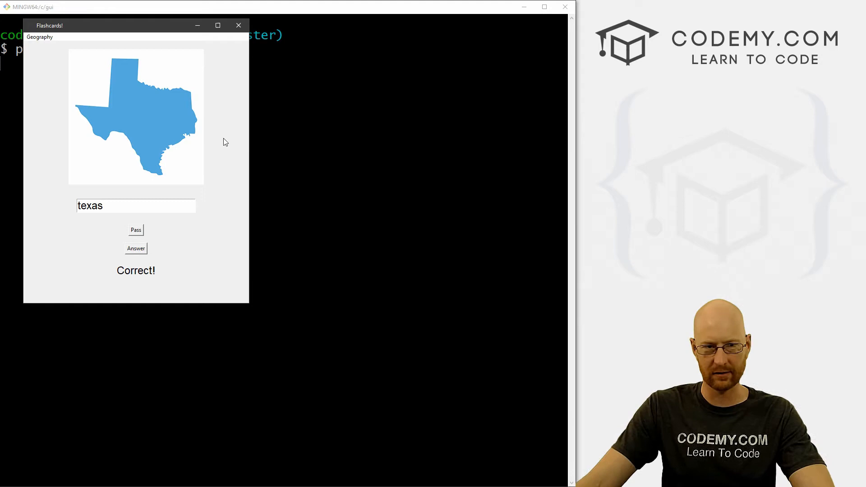
{"action": "left_click", "coordinate": [238, 25]}
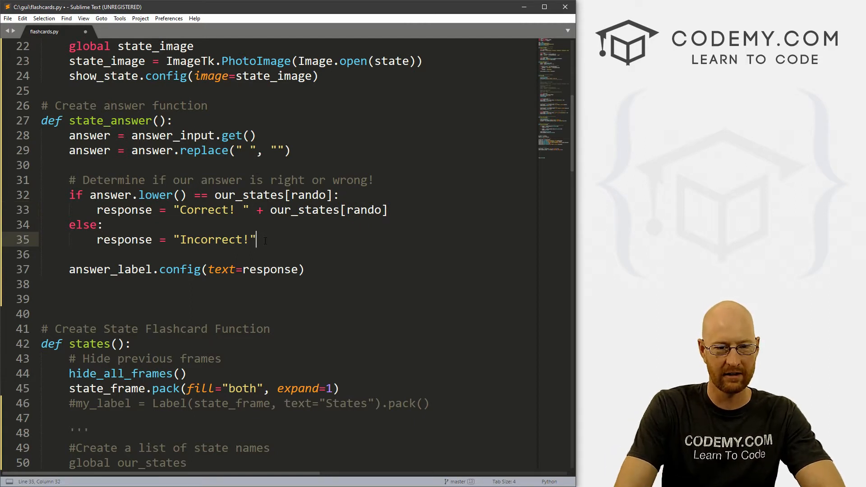
Append + our_states[rando] to both the Correct! and Incorrect! messages and save
{"action": "type", "text": "+ our_states[rando]"}
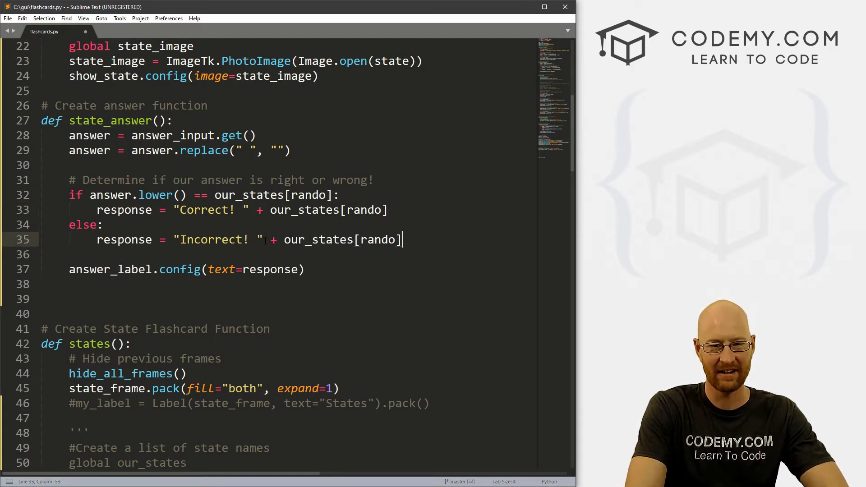
{"action": "key", "text": "ctrl+s"}
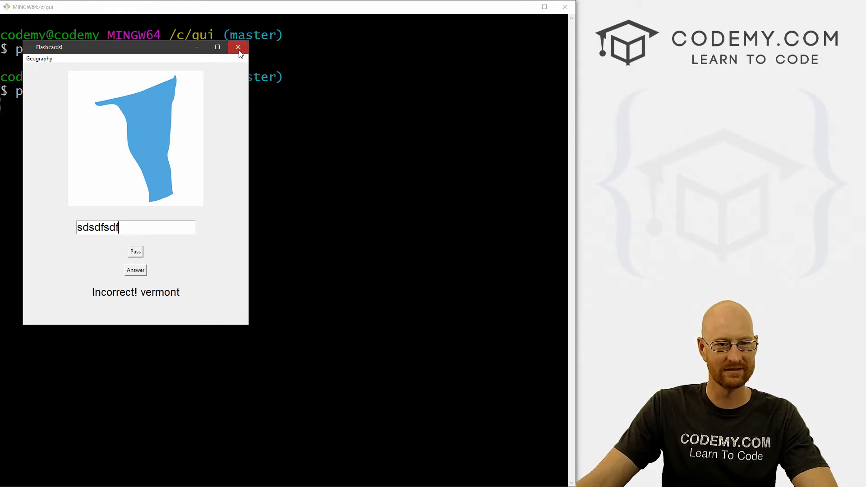
Close the Flashcards app after seeing 'Incorrect! vermont' for a wrong answer
{"action": "left_click", "coordinate": [238, 47]}
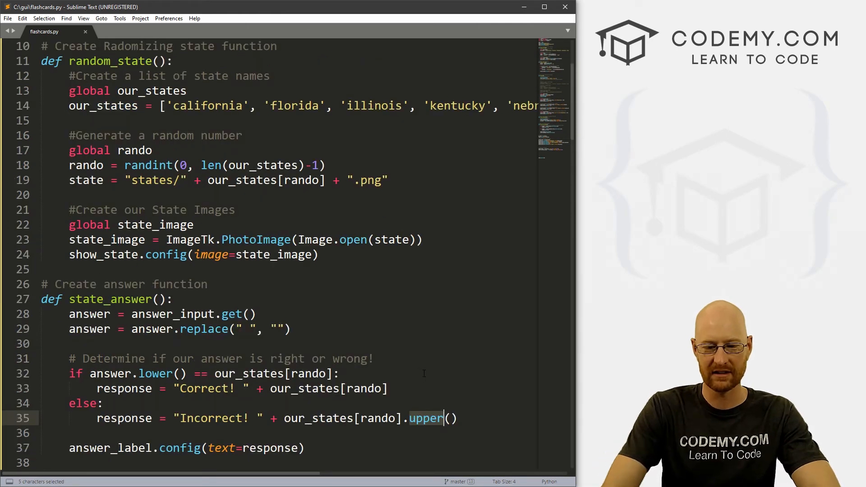
Title-case the state name in the Incorrect! message with .title() and save
{"action": "type", "text": "title"}
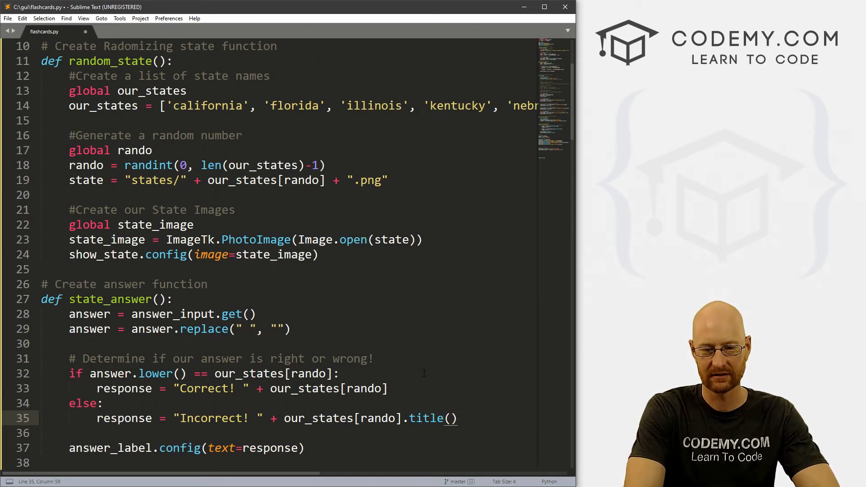
{"action": "key", "text": "ctrl+s"}
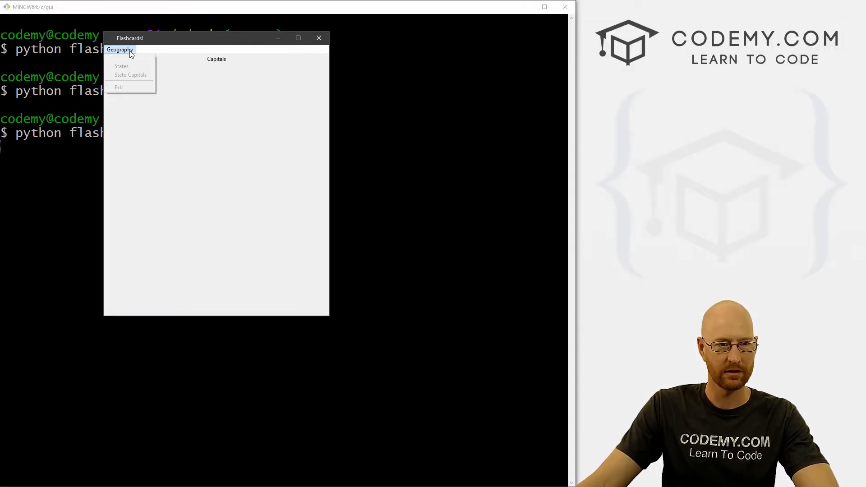
{"action": "mouse_move", "coordinate": [121, 66]}
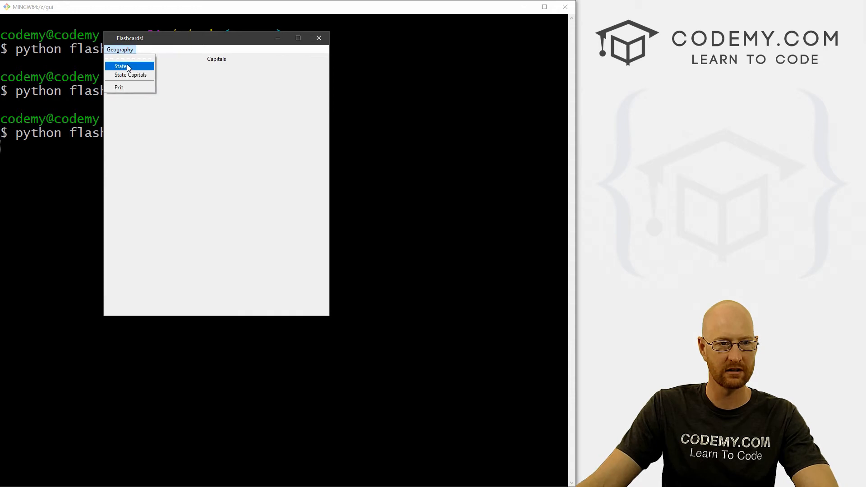
Open Geography > States, answer the Texas card correctly and wrongly, then close the app
{"action": "left_click", "coordinate": [120, 66]}
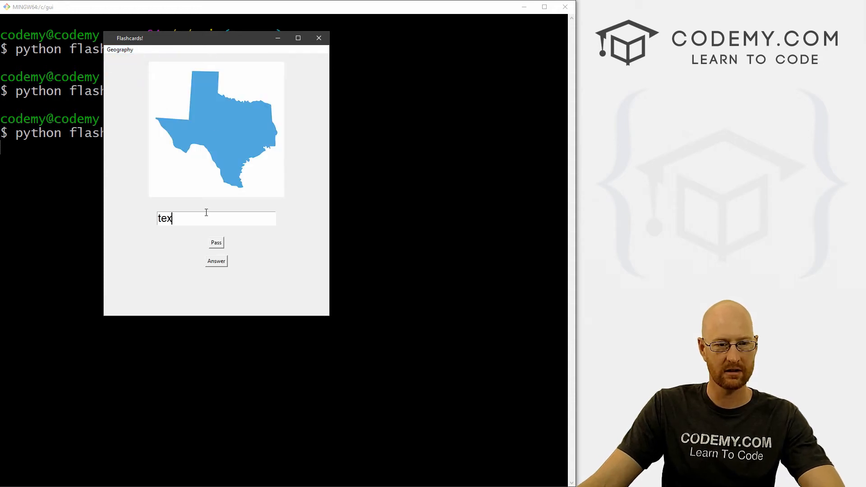
{"action": "left_click", "coordinate": [216, 260]}
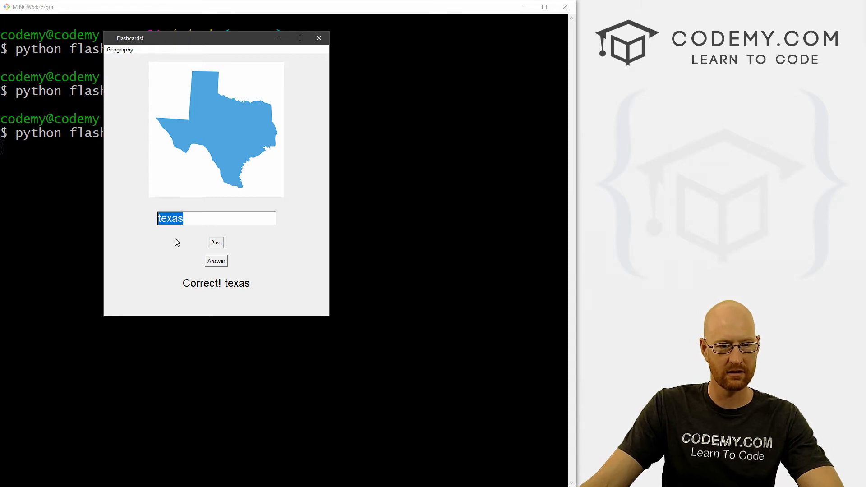
{"action": "left_click", "coordinate": [216, 261]}
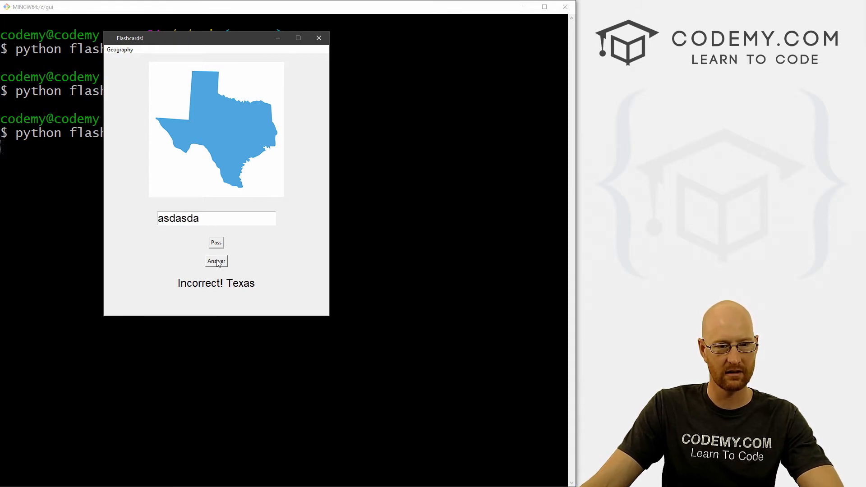
{"action": "mouse_move", "coordinate": [293, 232]}
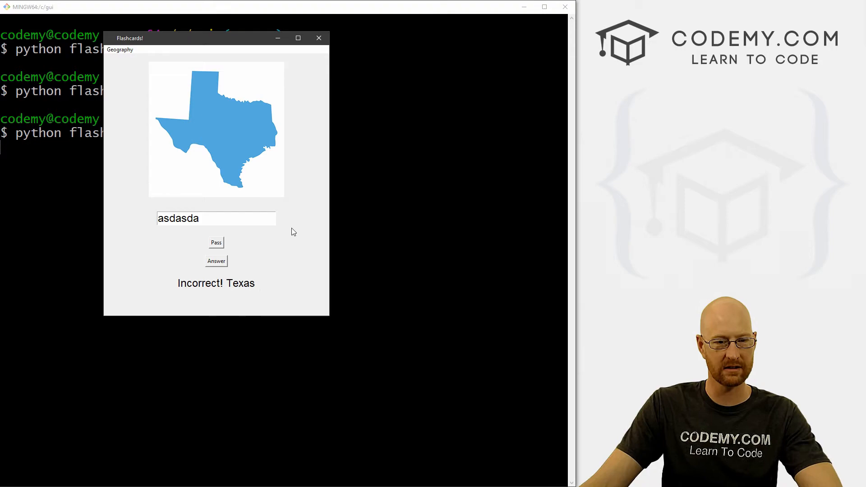
{"action": "left_click", "coordinate": [319, 38]}
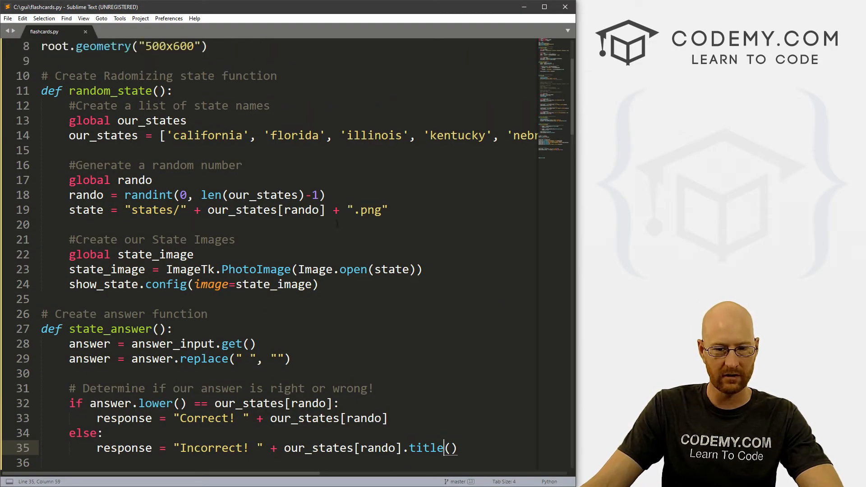
Title-case the state name in the Correct! message with .title()
{"action": "scroll", "scroll_direction": "down", "scroll_amount": 3}
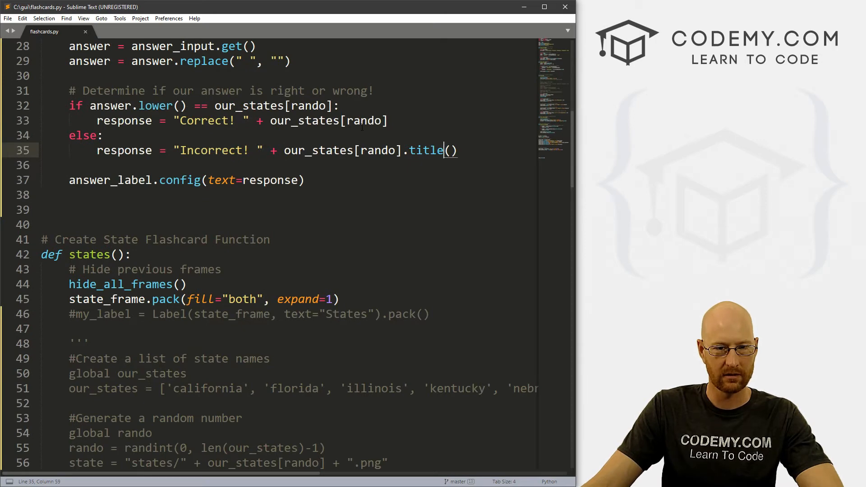
{"action": "type", "text": ".title("}
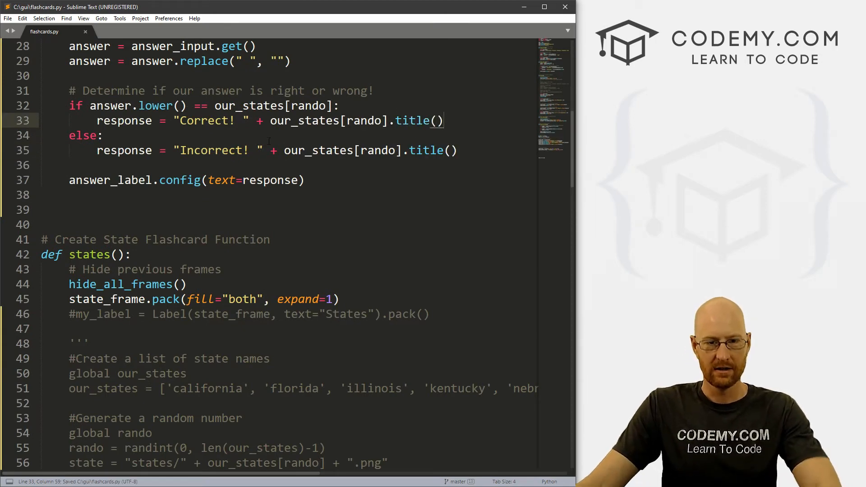
{"action": "scroll", "scroll_direction": "up", "scroll_amount": 3}
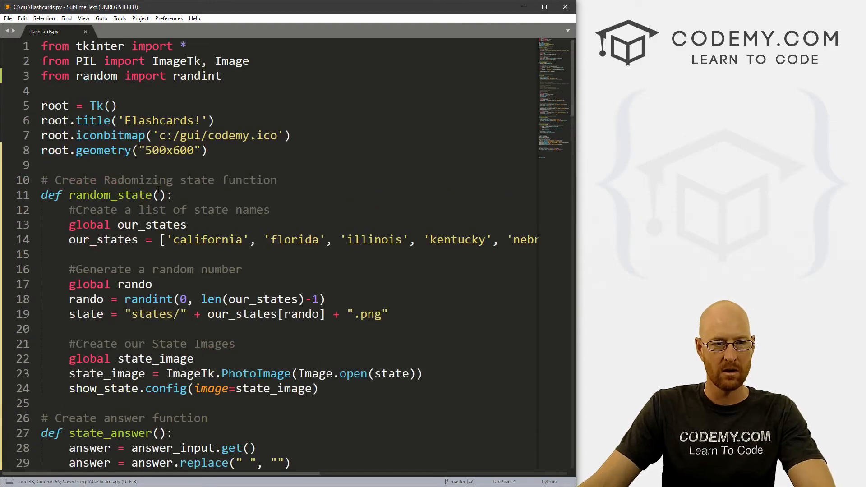
{"action": "scroll", "scroll_direction": "down", "scroll_amount": 3}
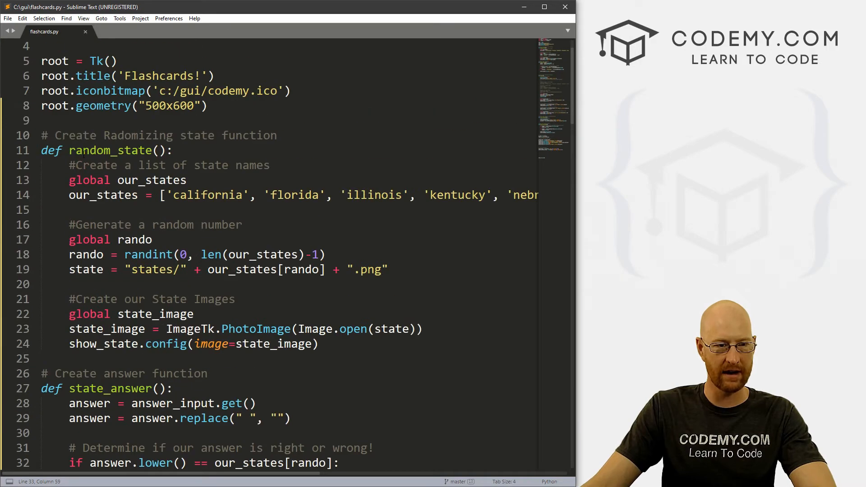
Call random_state() at the end of state_answer and save the script
{"action": "double_click", "coordinate": [109, 151]}
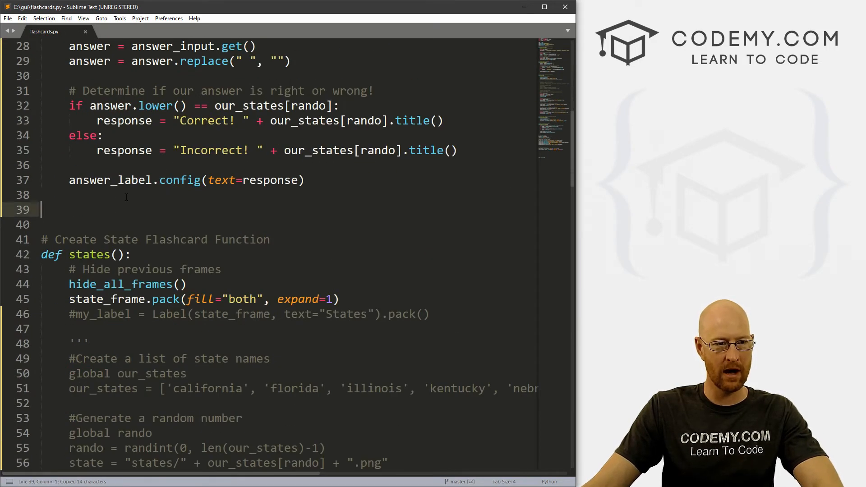
{"action": "type", "text": "random_state()"}
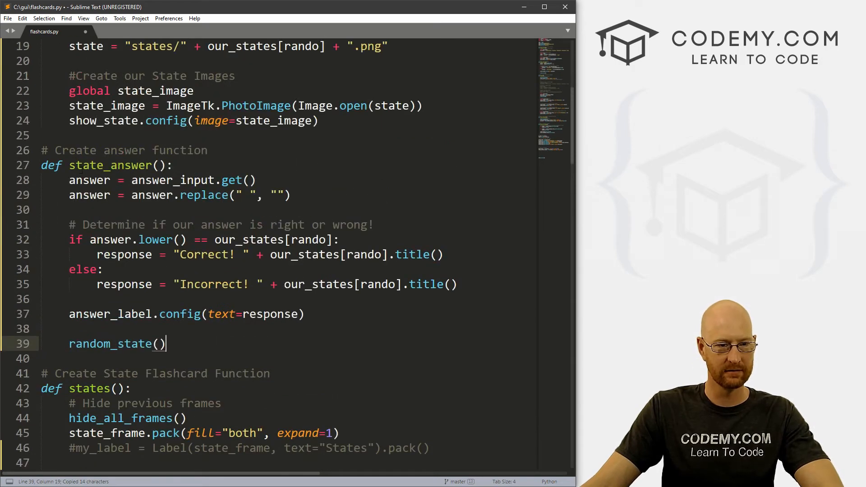
{"action": "key", "text": "ctrl+s"}
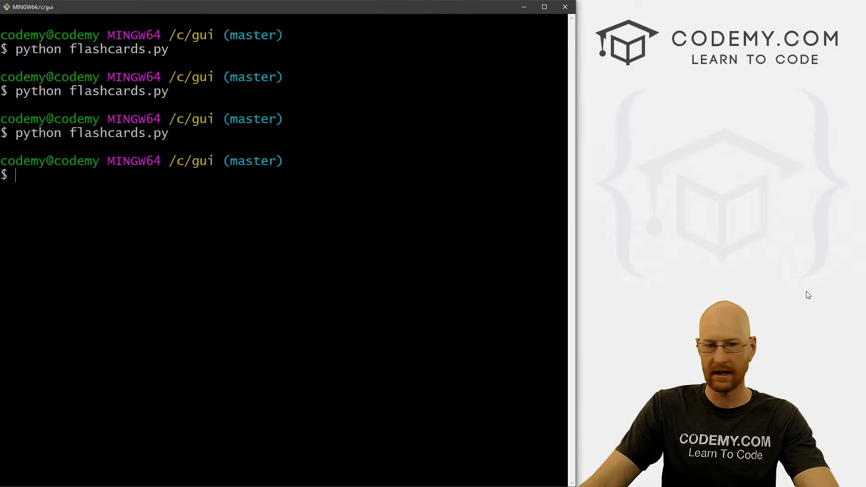
Run python flashcards.py, answer the Nebraska card with 'Vermont', then close the app
{"action": "type", "text": "python flashcards.py"}
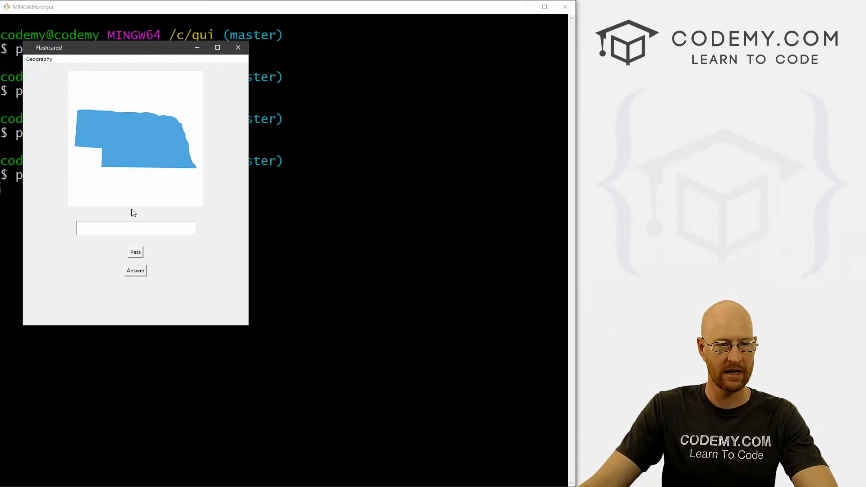
{"action": "left_click", "coordinate": [135, 270]}
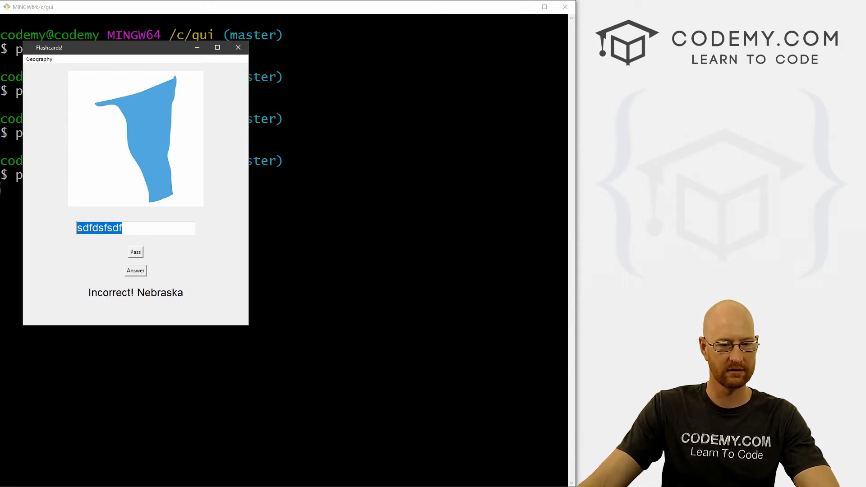
{"action": "type", "text": "Verm"}
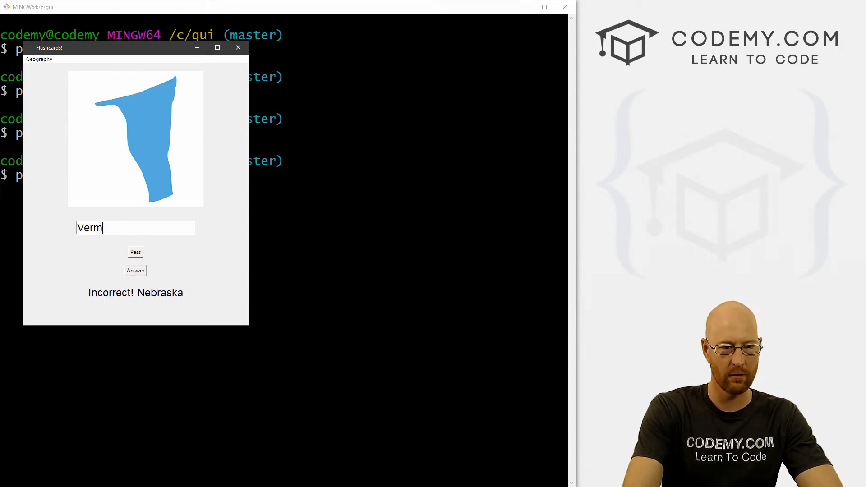
{"action": "type", "text": "ont"}
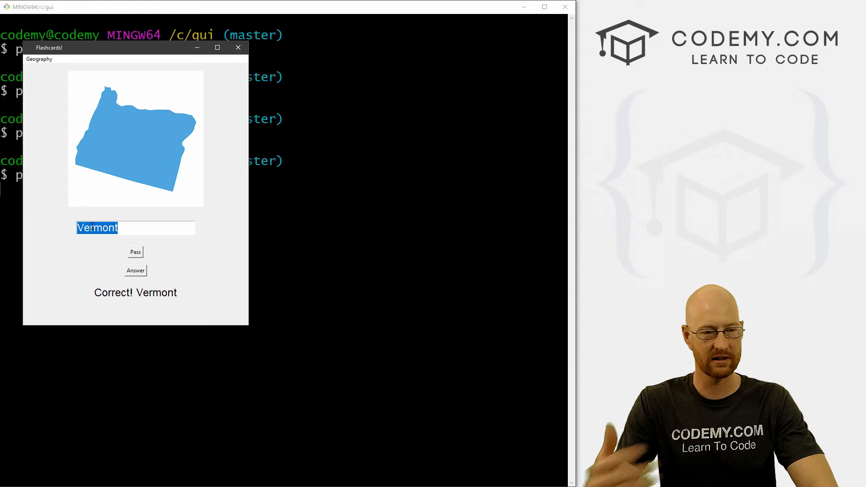
{"action": "mouse_move", "coordinate": [238, 48]}
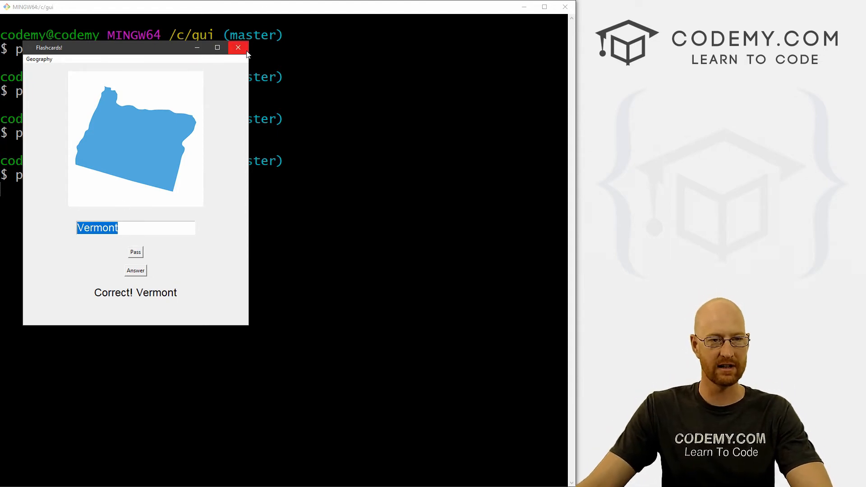
{"action": "left_click", "coordinate": [238, 48]}
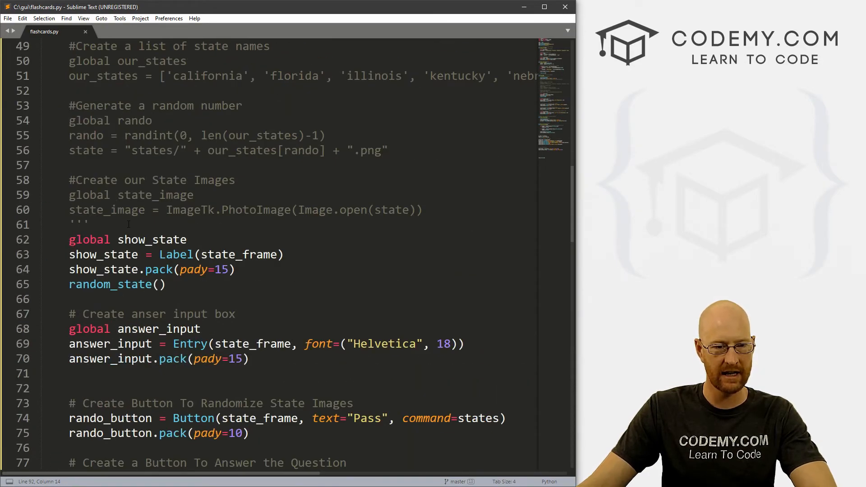
Start random_state with a '#Clear the entry box' comment and answer_input.delete(0, 'end')
{"action": "scroll", "scroll_direction": "down", "scroll_amount": 3}
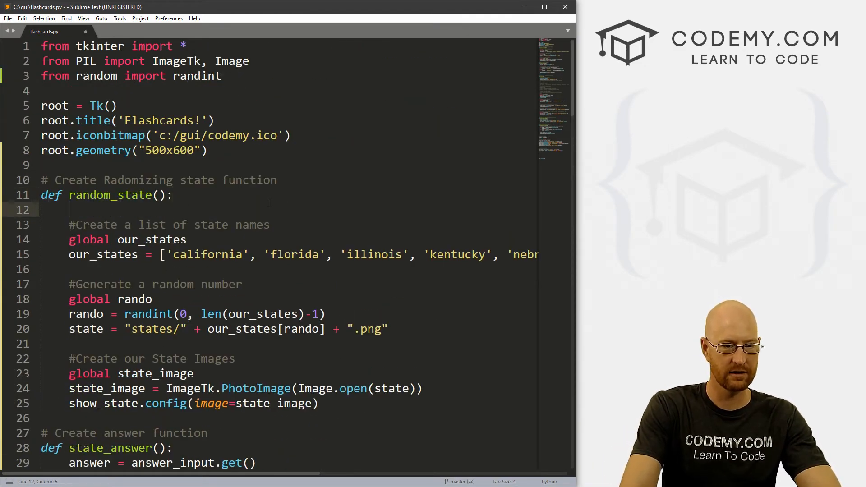
{"action": "type", "text": "#Clear"}
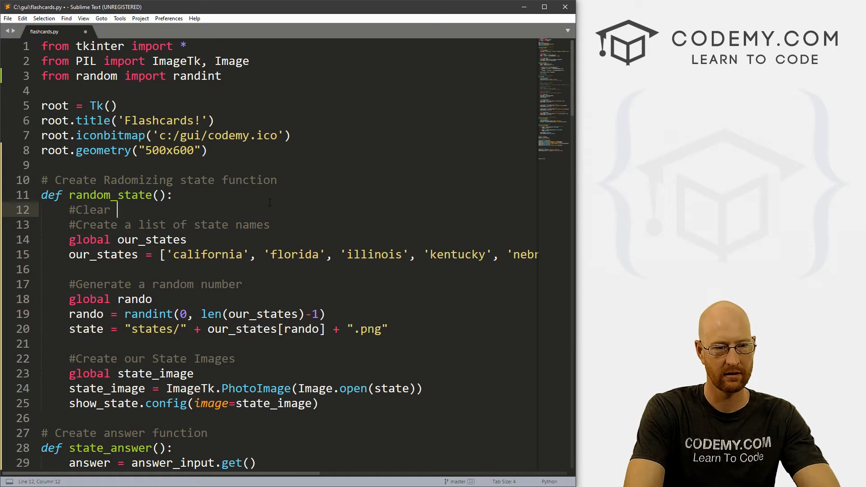
{"action": "type", "text": "the entry box"}
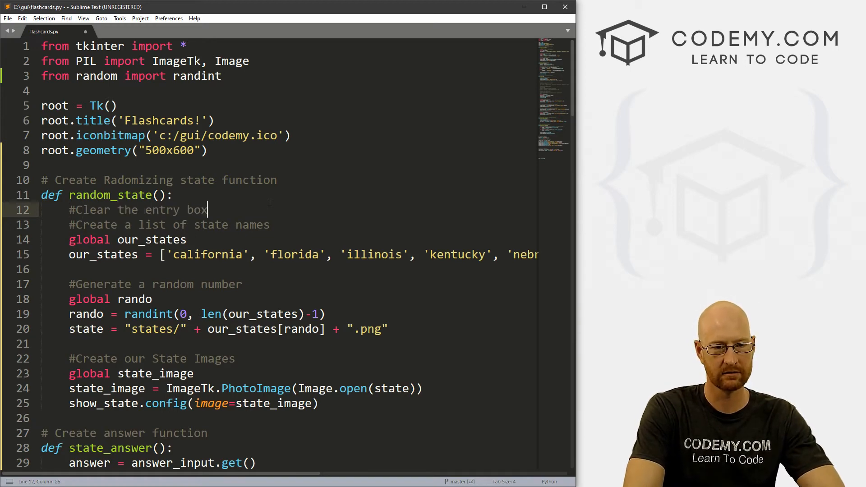
{"action": "type", "text": "answer_input."}
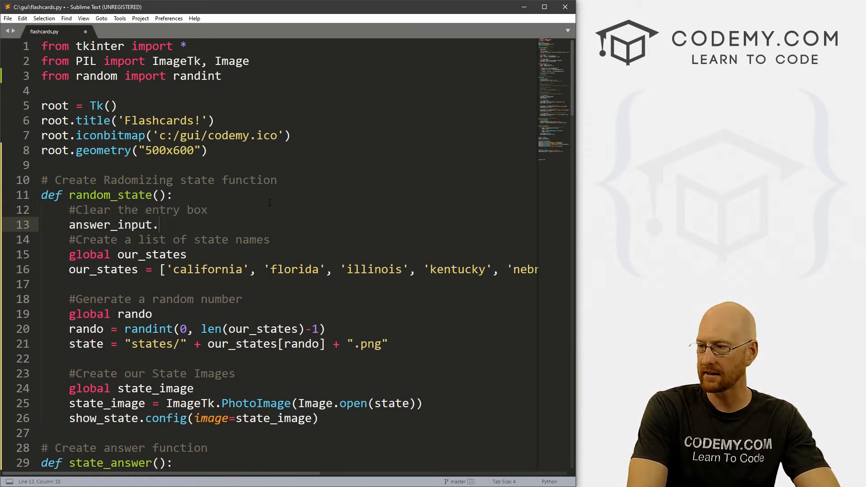
{"action": "type", "text": "delete()"}
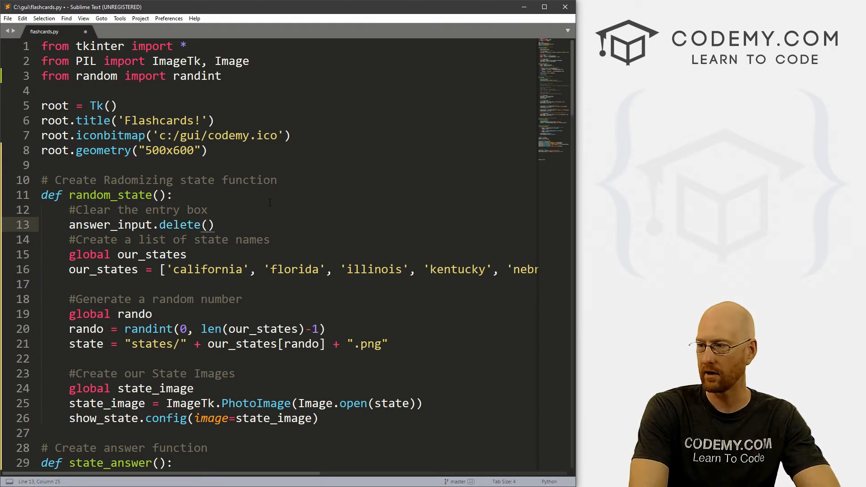
{"action": "type", "text": "0, 'end'"}
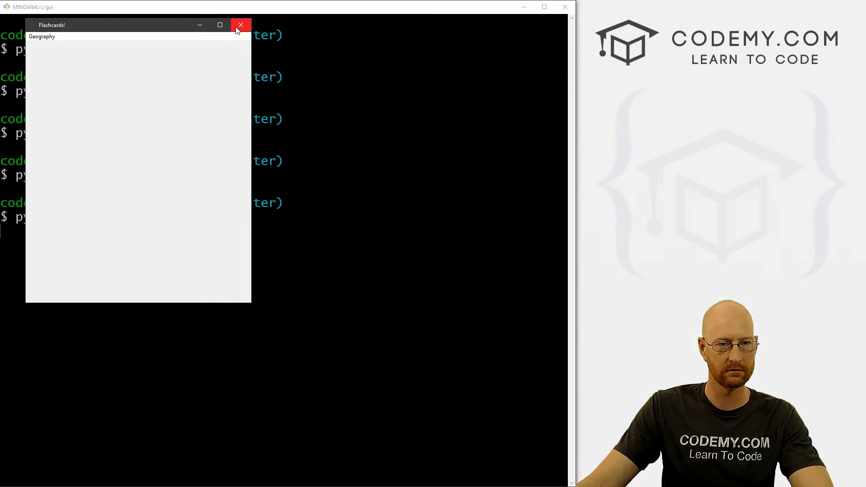
{"action": "left_click", "coordinate": [241, 24]}
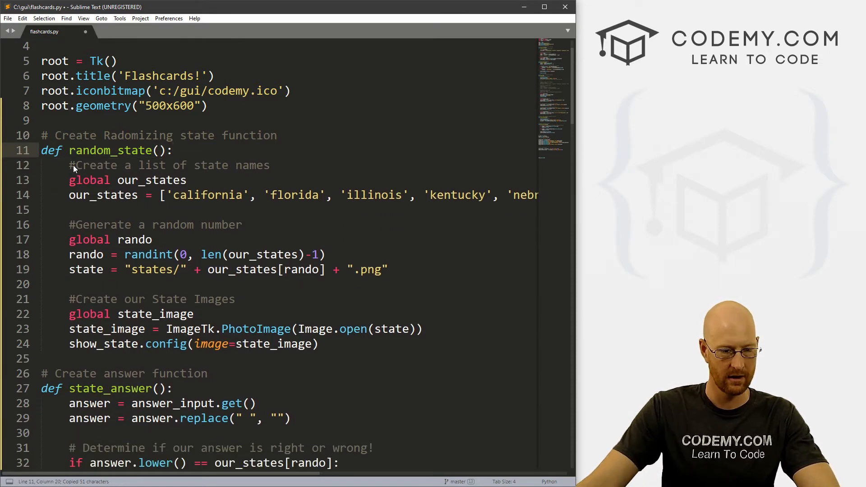
Add the '#Clear the entry box' code to state_answer before random_state() and save
{"action": "scroll", "scroll_direction": "down", "scroll_amount": 3}
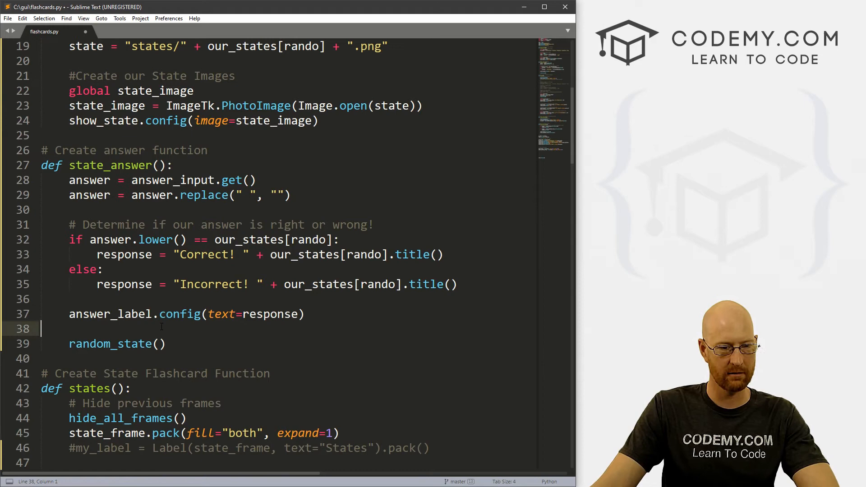
{"action": "type", "text": "#Clear the entry box"}
{"action": "type", "text": "answer_input.delete(0, 'end')"}
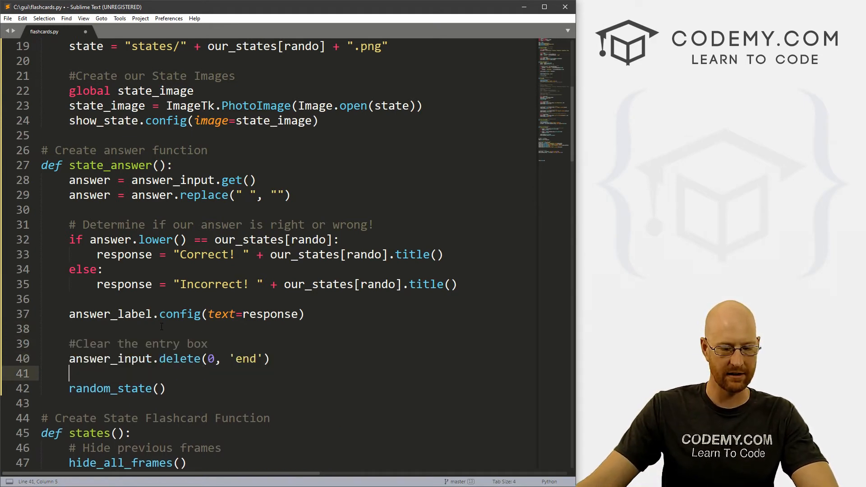
{"action": "key", "text": "ctrl+s"}
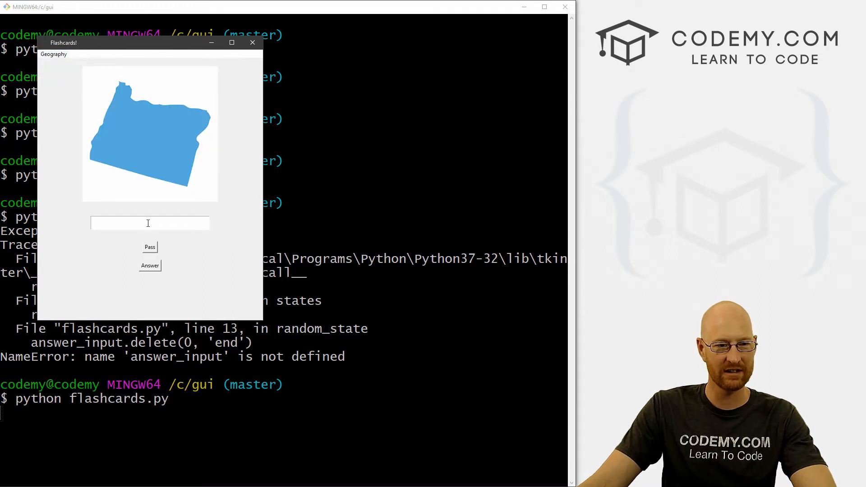
Submit a blank Oregon answer and 'california', then answer blank and pass on Nevada
{"action": "left_click", "coordinate": [150, 265]}
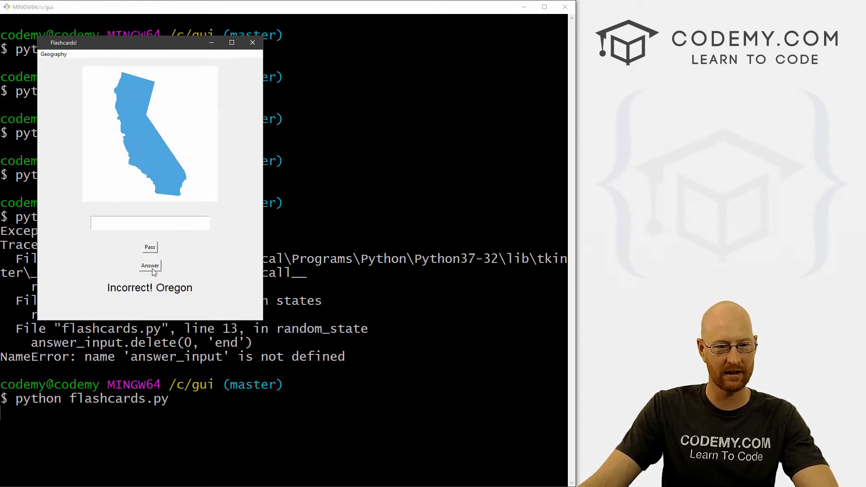
{"action": "type", "text": "c"}
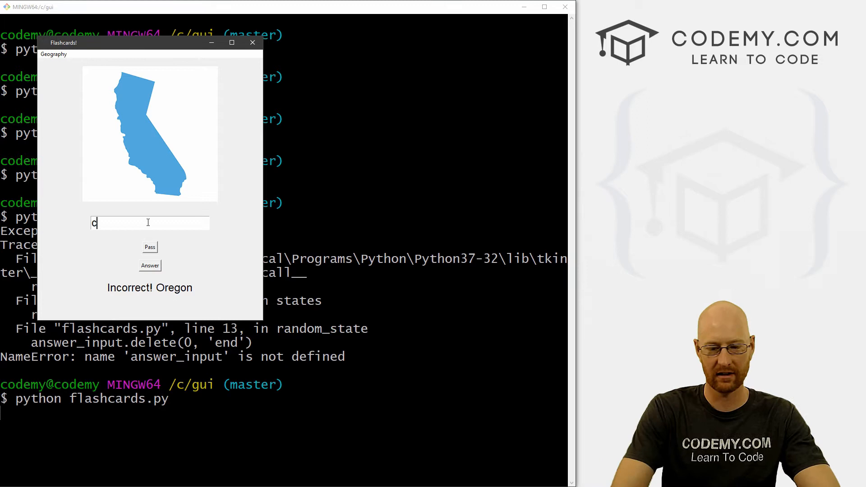
{"action": "type", "text": "alifornia"}
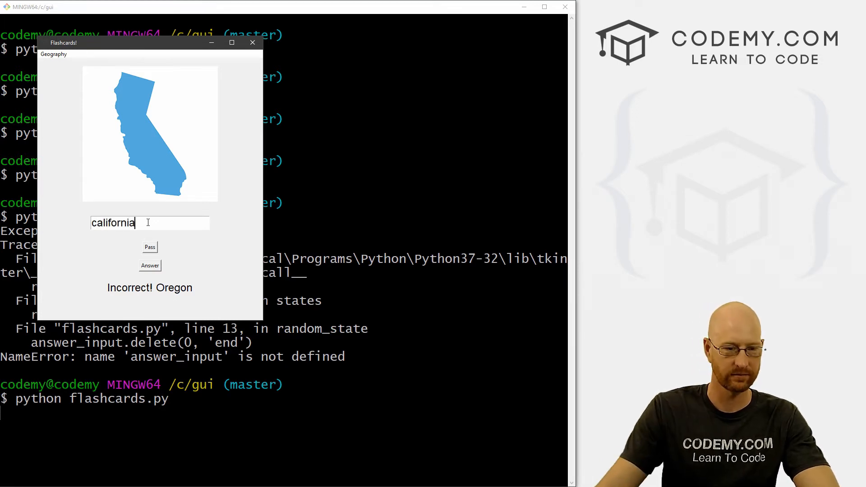
{"action": "left_click", "coordinate": [150, 265]}
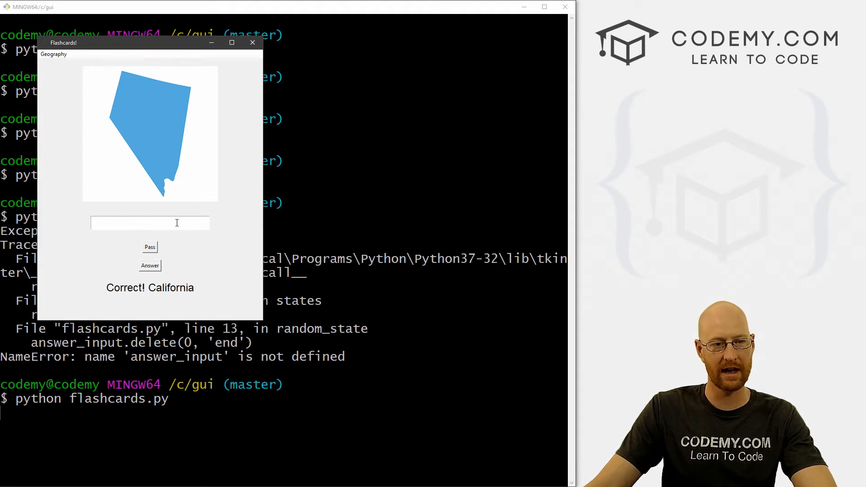
{"action": "left_click", "coordinate": [150, 247]}
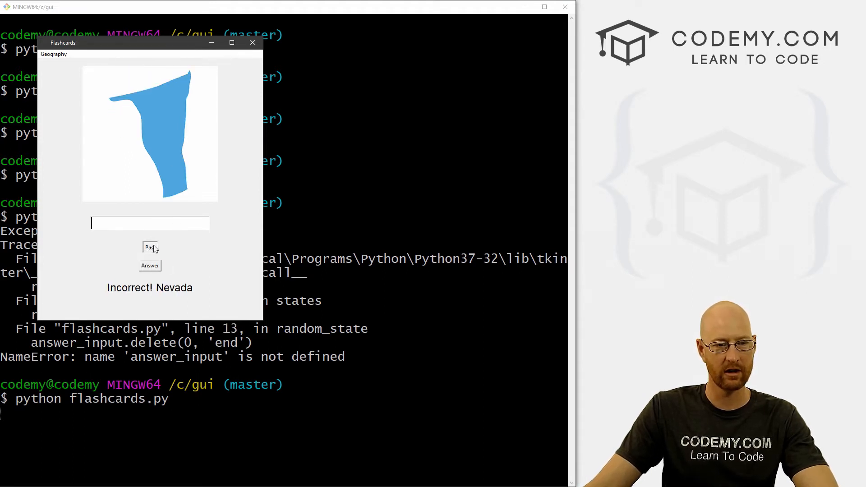
{"action": "left_click", "coordinate": [149, 247]}
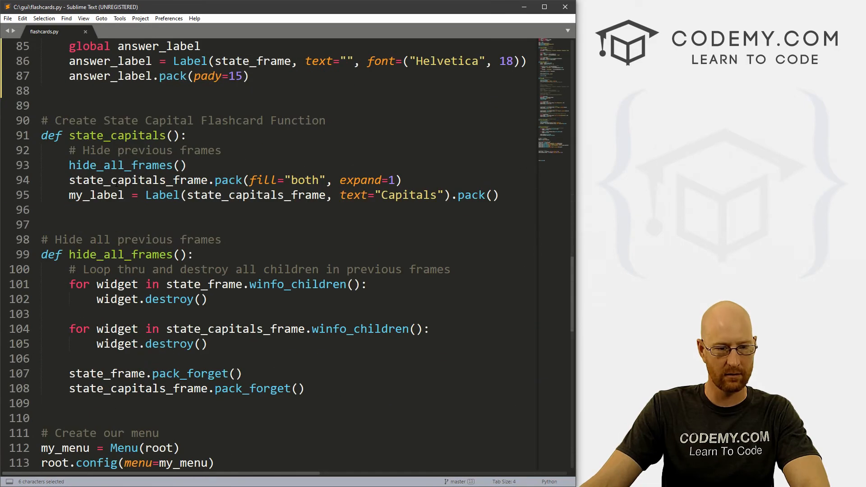
Give the state_frame Frame a white background with bg="white"
{"action": "scroll", "scroll_direction": "down", "scroll_amount": 3}
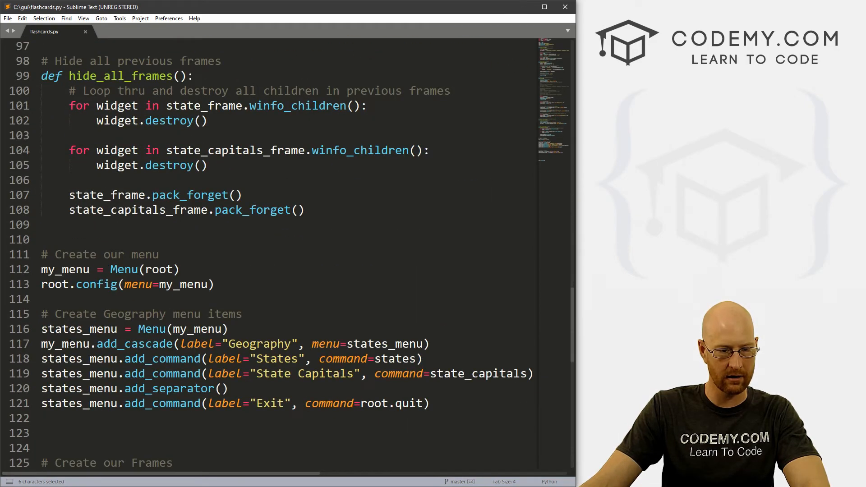
{"action": "scroll", "scroll_direction": "down", "scroll_amount": 3}
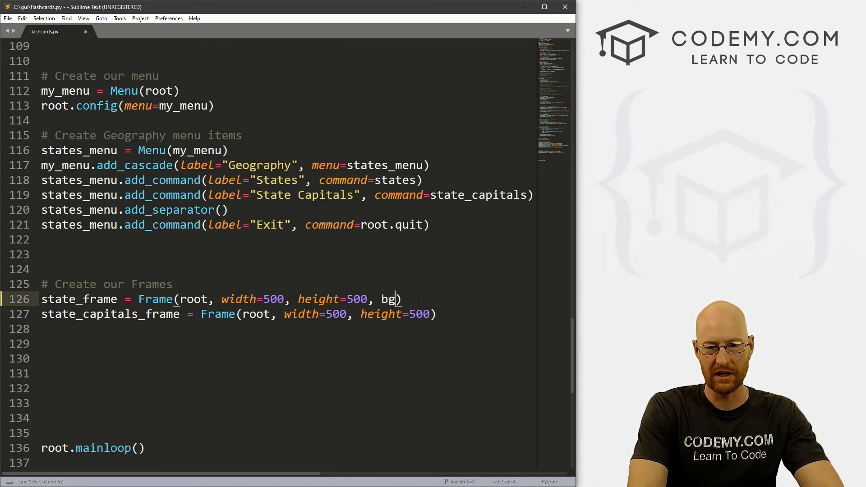
{"action": "type", "text": "=\"white\""}
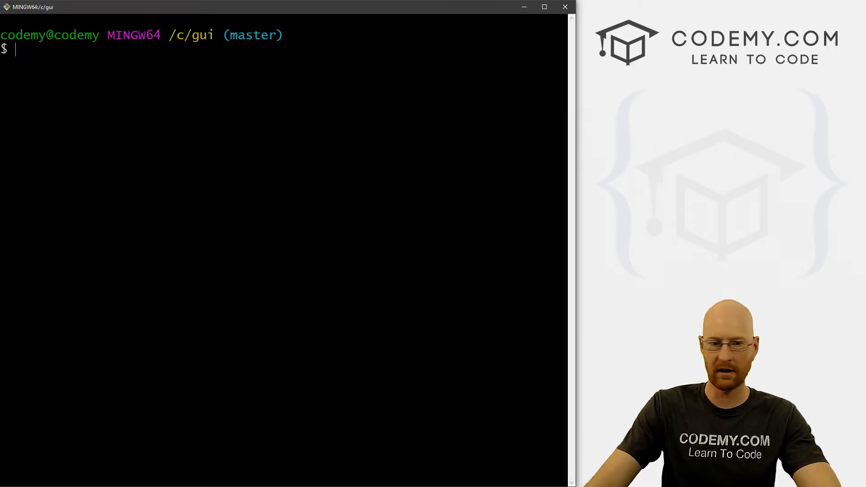
Run python flashcards.py, view the Texas card under Geography > States, then close it
{"action": "type", "text": "python flashcards.py"}
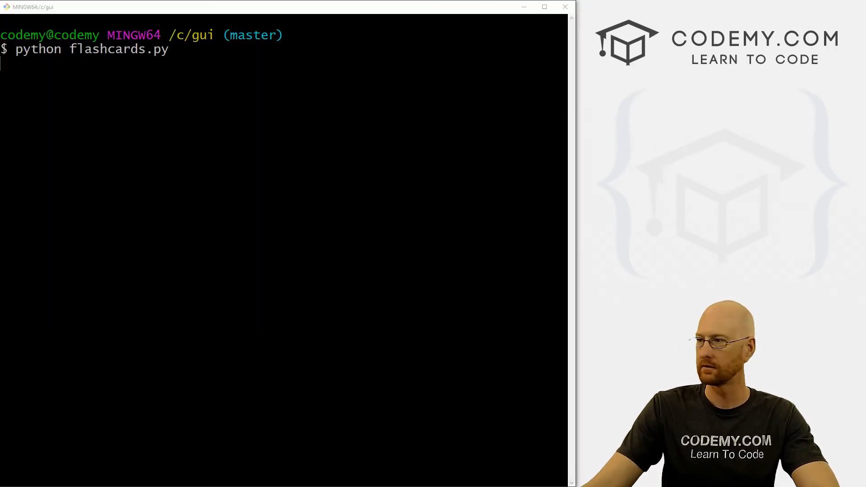
{"action": "key", "text": "Return"}
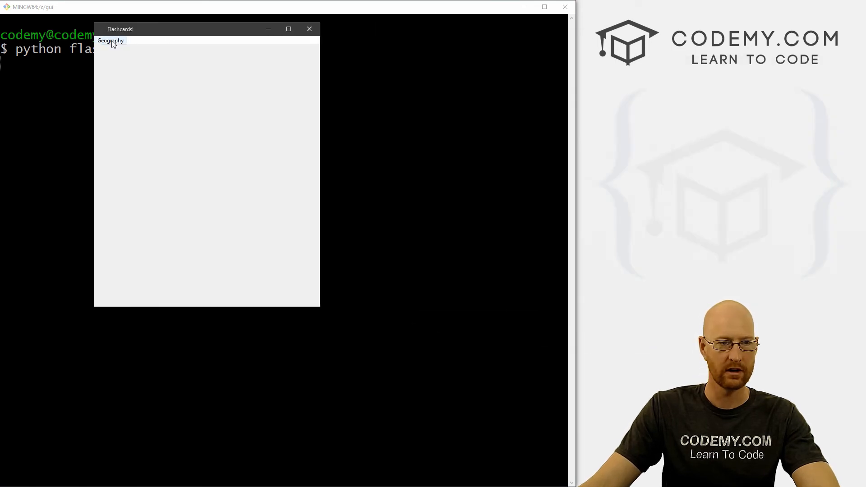
{"action": "left_click", "coordinate": [110, 40]}
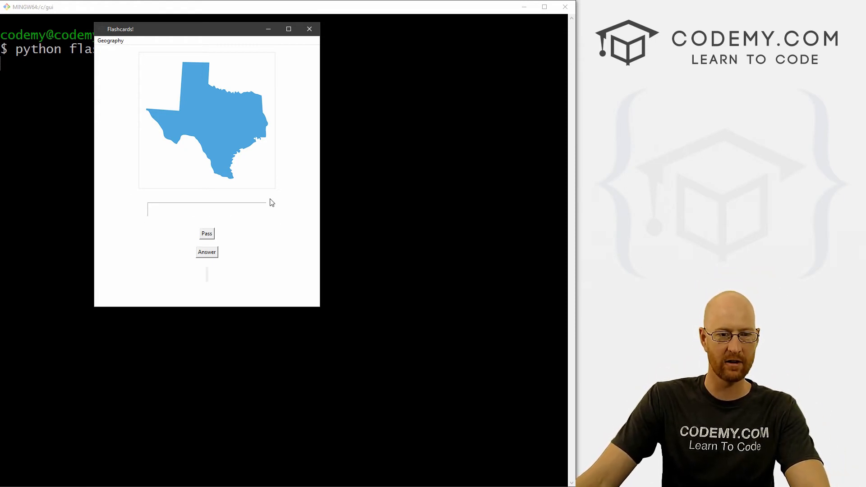
{"action": "left_click", "coordinate": [207, 209]}
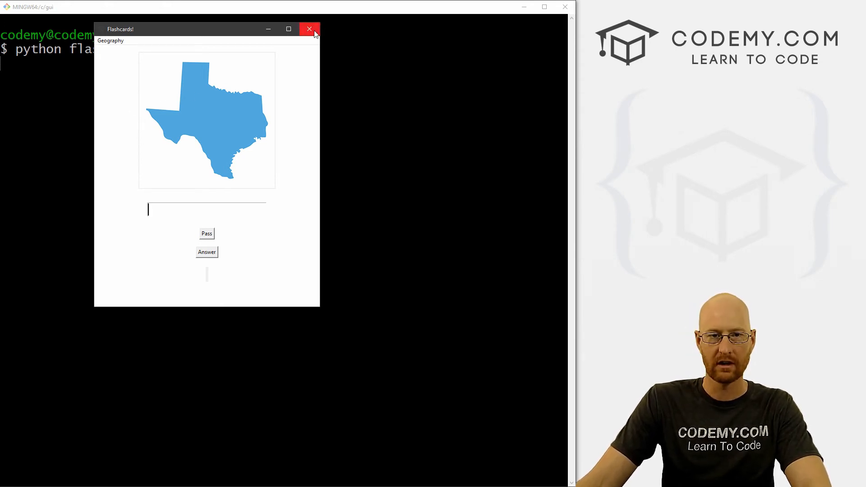
{"action": "left_click", "coordinate": [310, 28]}
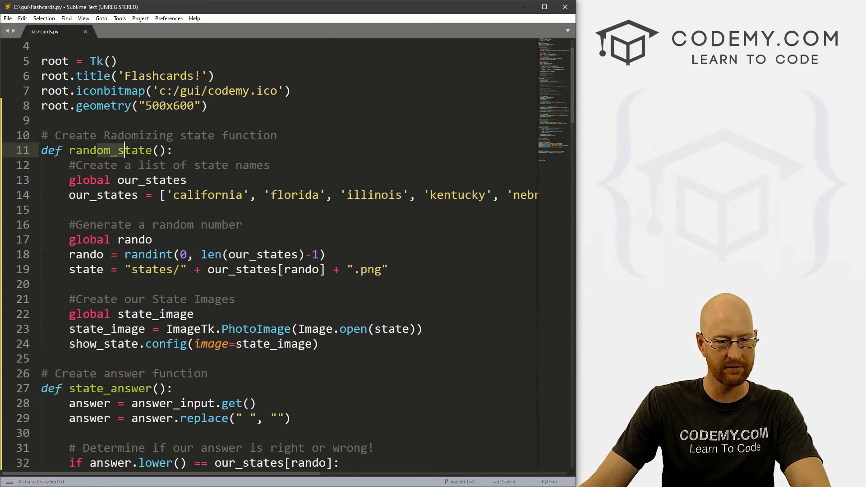
Add bg="white" to show_state.config in random_state, then test a blank answer on the Oregon card
{"action": "scroll", "scroll_direction": "down", "scroll_amount": 3}
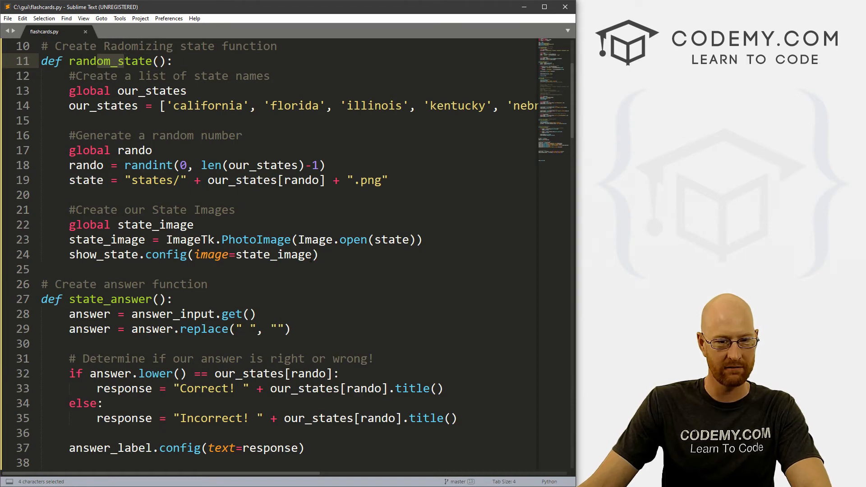
{"action": "type", "text": ","}
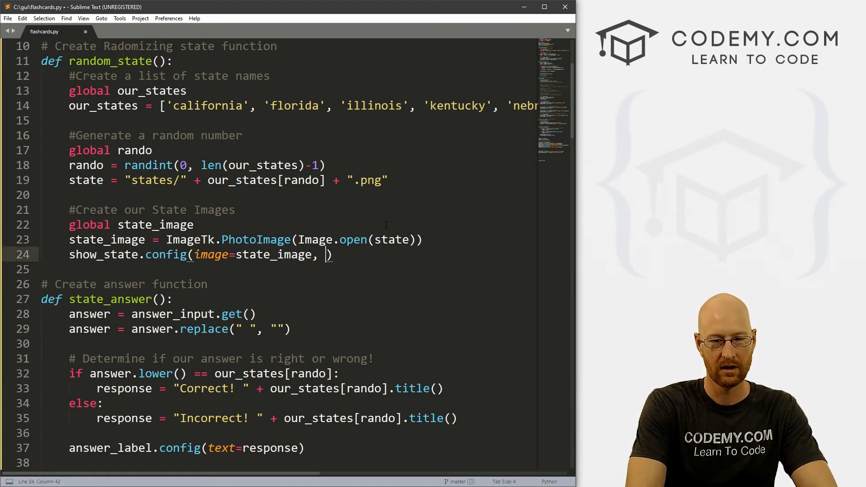
{"action": "type", "text": "bg=\"\""}
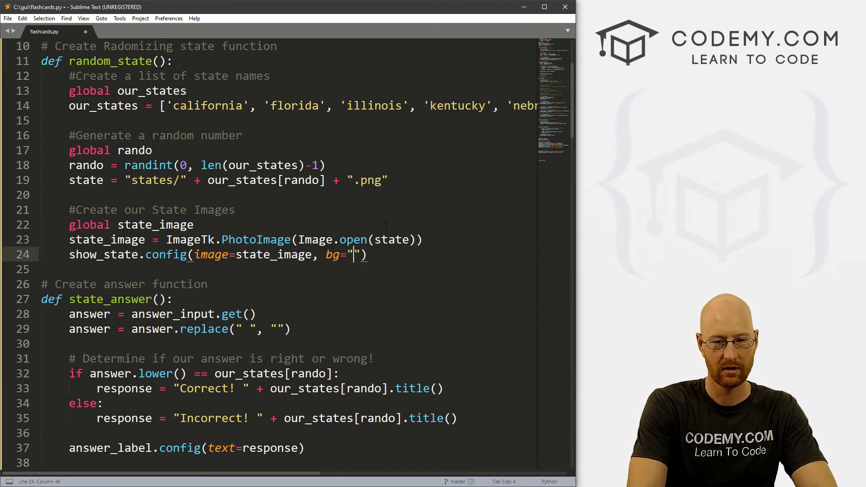
{"action": "type", "text": "white"}
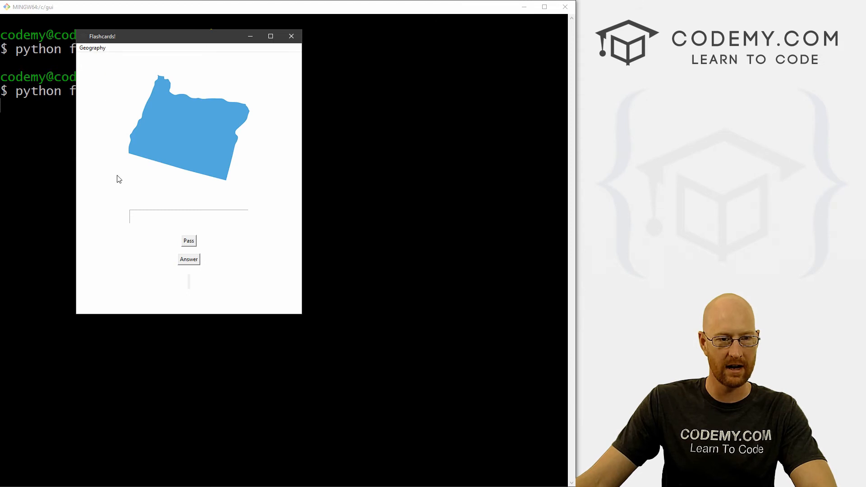
{"action": "mouse_move", "coordinate": [189, 288]}
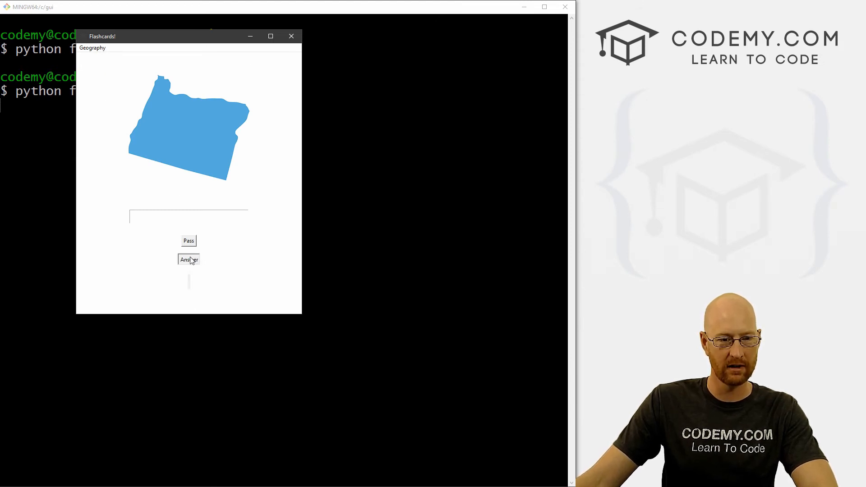
{"action": "left_click", "coordinate": [189, 259]}
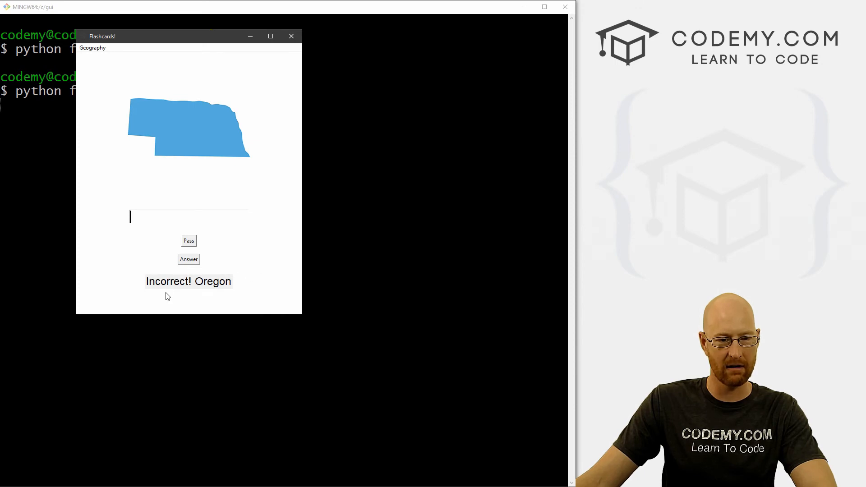
{"action": "left_click", "coordinate": [291, 36]}
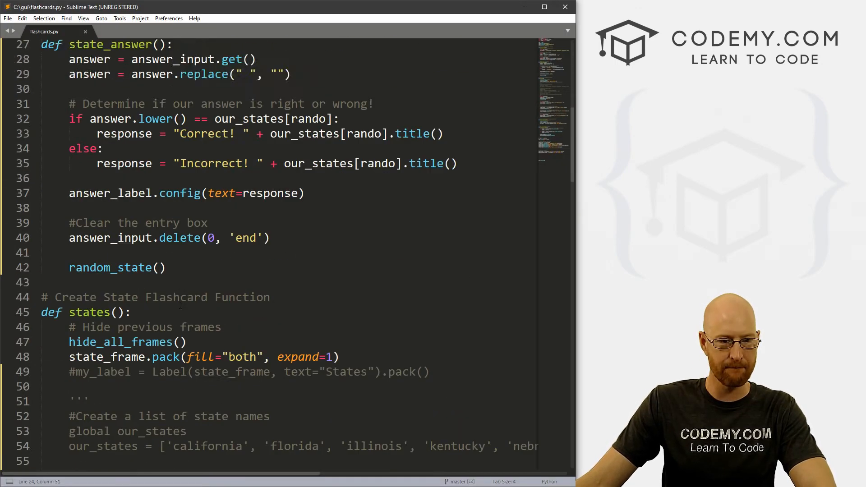
Add bg="white" to the answer_label Label
{"action": "scroll", "scroll_direction": "down", "scroll_amount": 3}
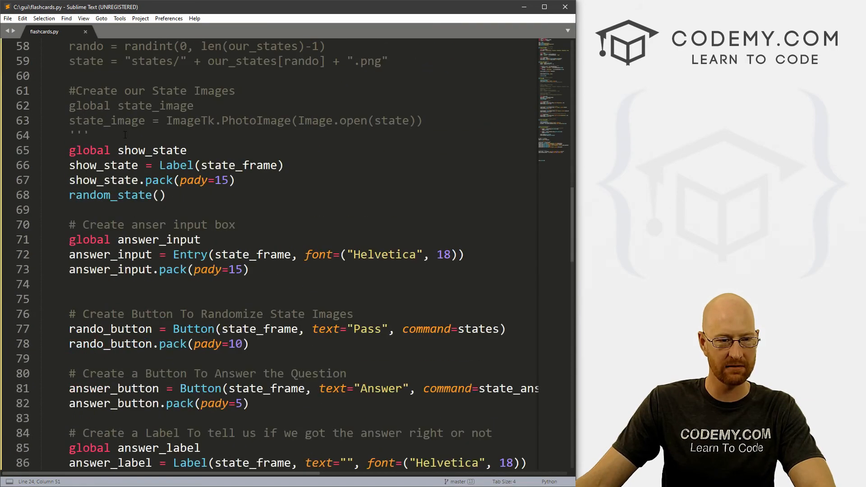
{"action": "scroll", "scroll_direction": "down", "scroll_amount": 3}
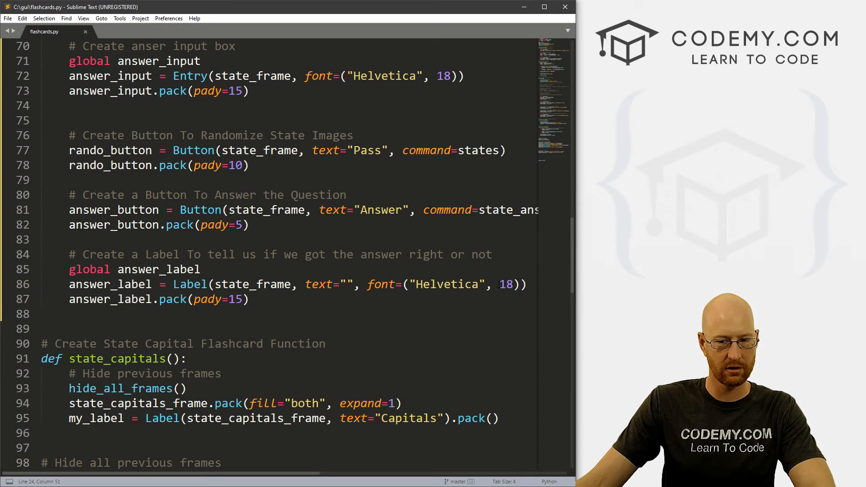
{"action": "left_click", "coordinate": [518, 285]}
{"action": "type", "text": ", "}
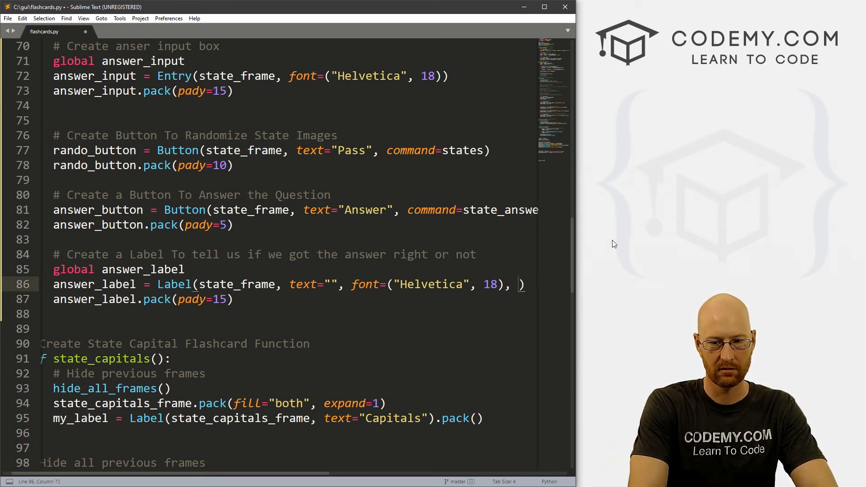
{"action": "type", "text": "bg=\"h"}
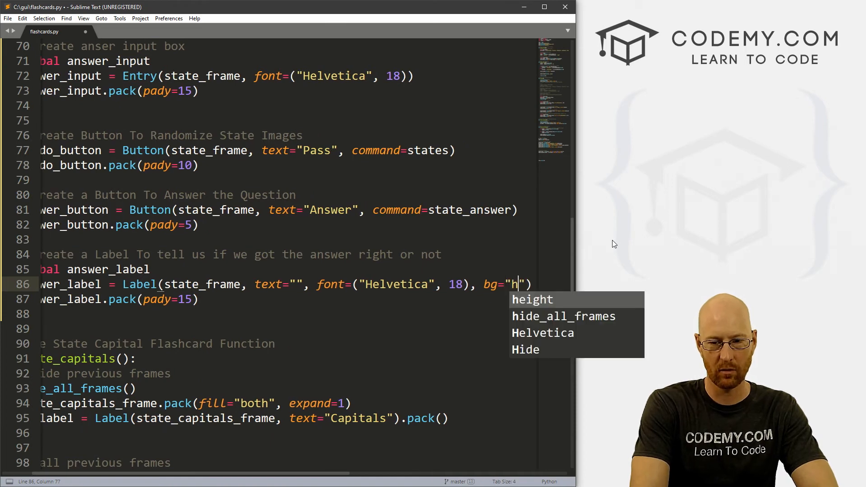
{"action": "type", "text": "white"}
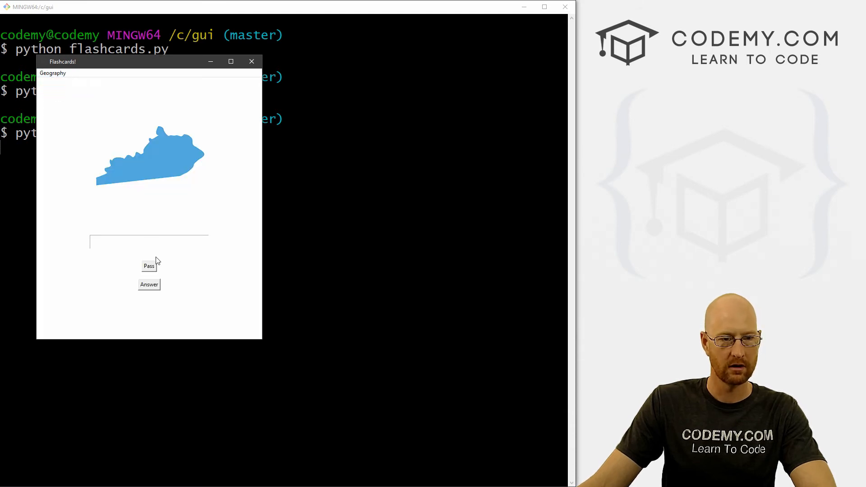
Test the app by answering kentucky, getting Correct! Kentucky, then close the window
{"action": "left_click", "coordinate": [149, 241]}
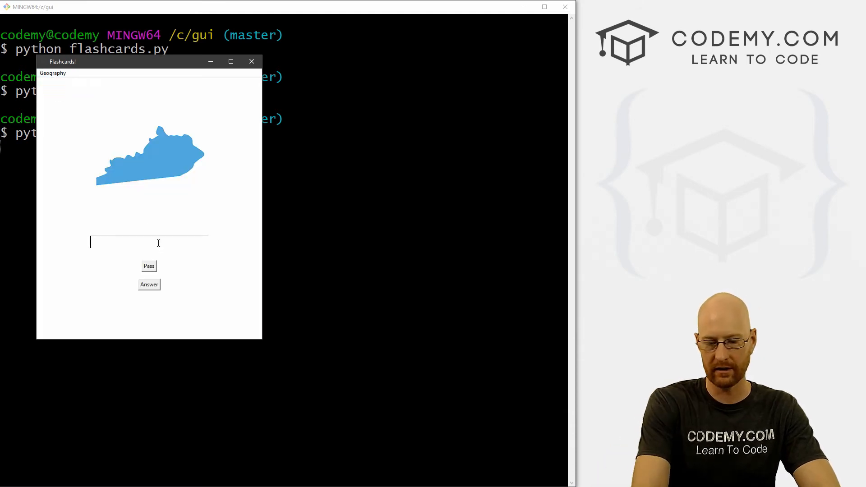
{"action": "type", "text": "kentucky"}
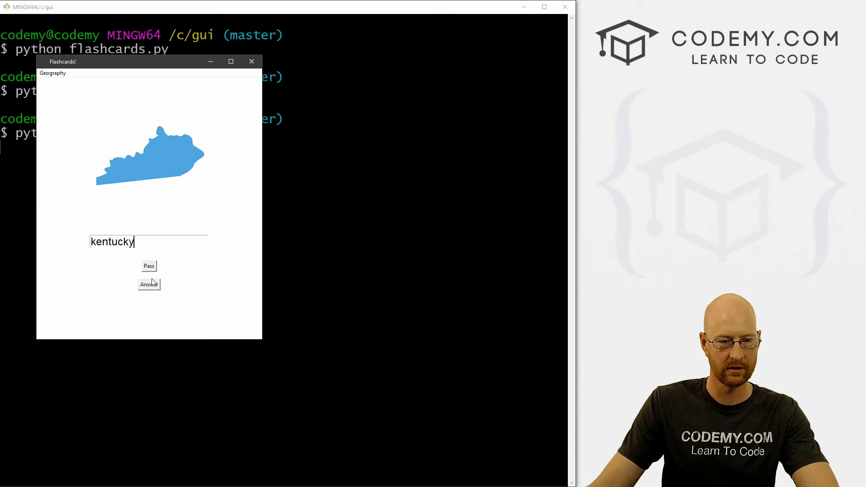
{"action": "left_click", "coordinate": [148, 285]}
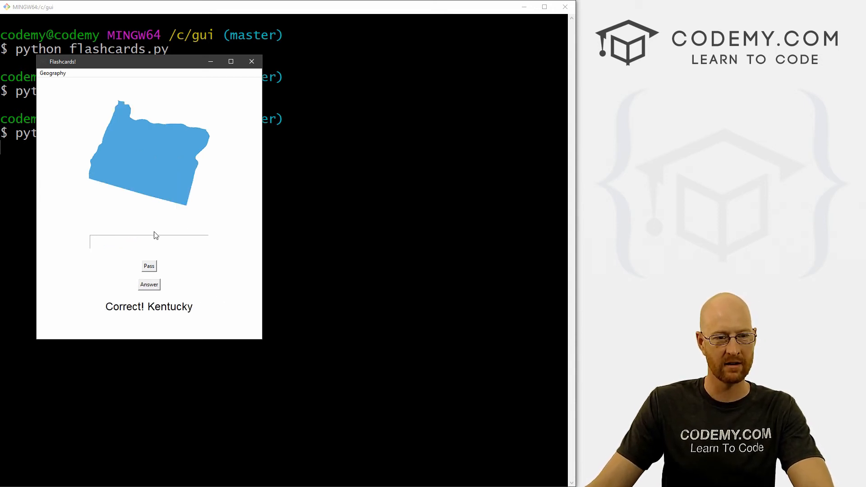
{"action": "left_click", "coordinate": [149, 241]}
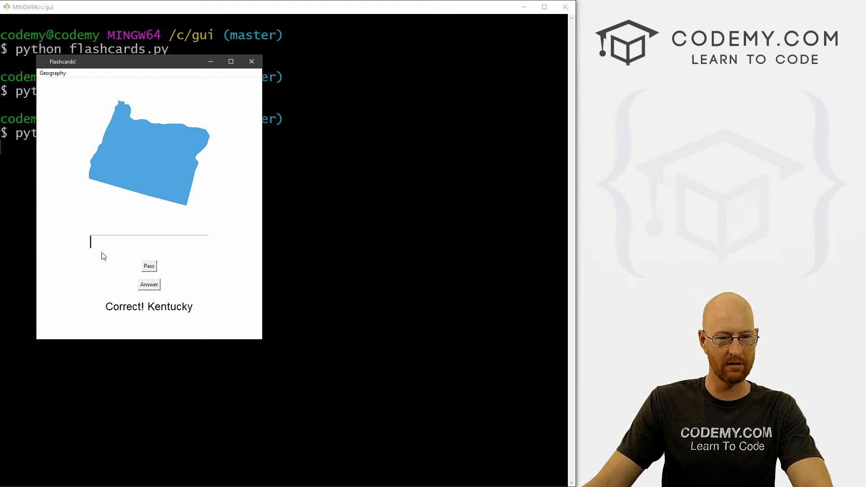
{"action": "mouse_move", "coordinate": [246, 118]}
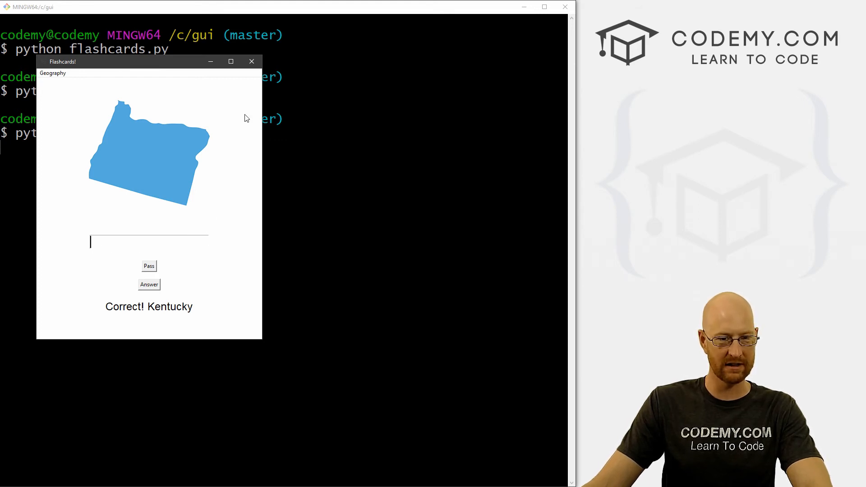
{"action": "left_click", "coordinate": [251, 61]}
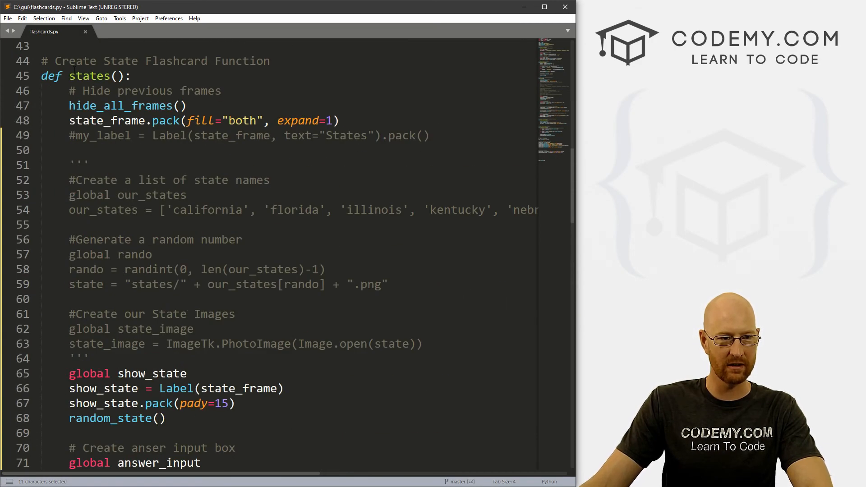
Add bd=2 to the answer_input Entry and save flashcards.py
{"action": "scroll", "scroll_direction": "down", "scroll_amount": 3}
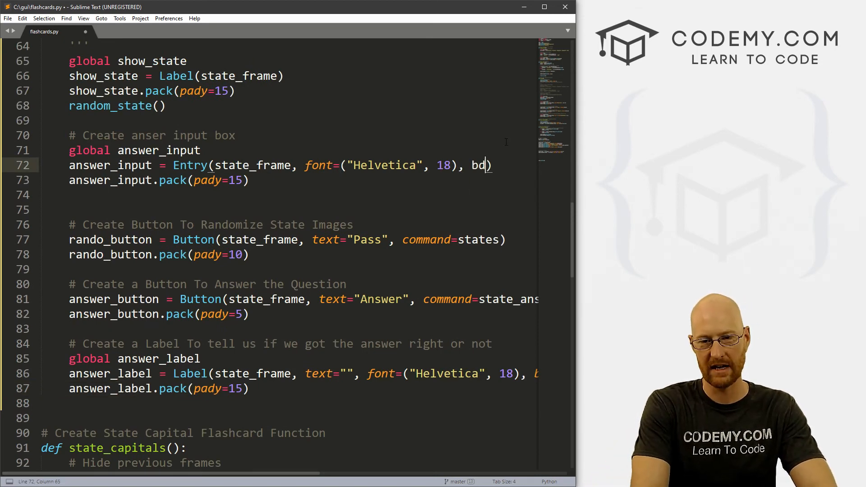
{"action": "type", "text": "=2"}
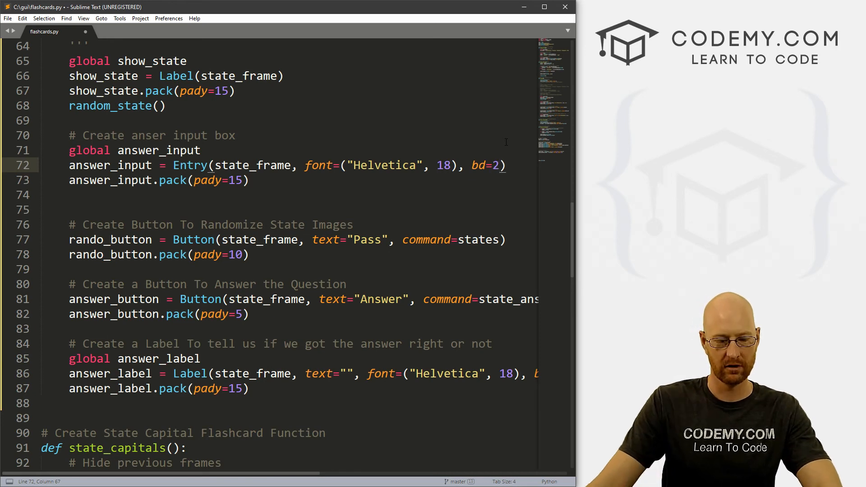
{"action": "key", "text": "ctrl+s"}
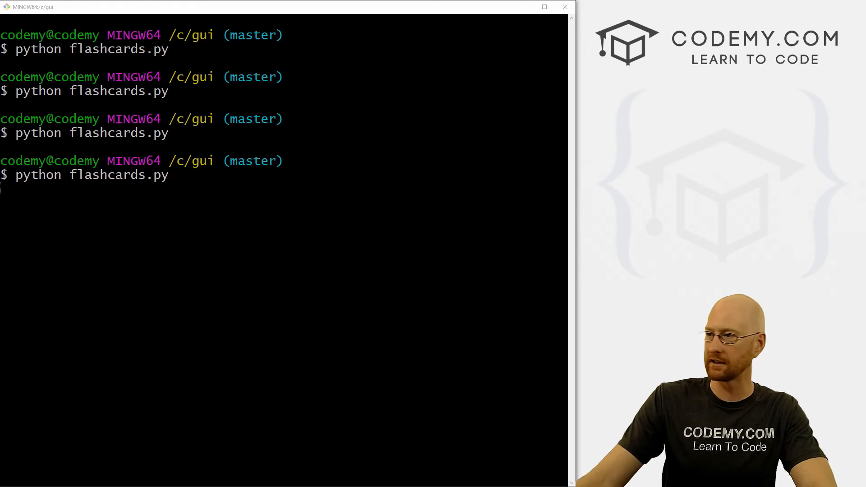
Preview the bordered entry box in the Geography > States quiz, then close the app
{"action": "left_click", "coordinate": [61, 37]}
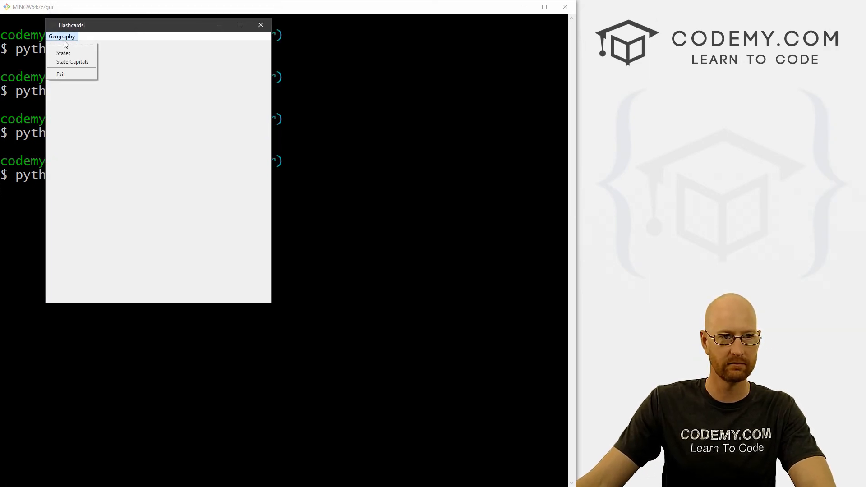
{"action": "left_click", "coordinate": [63, 53]}
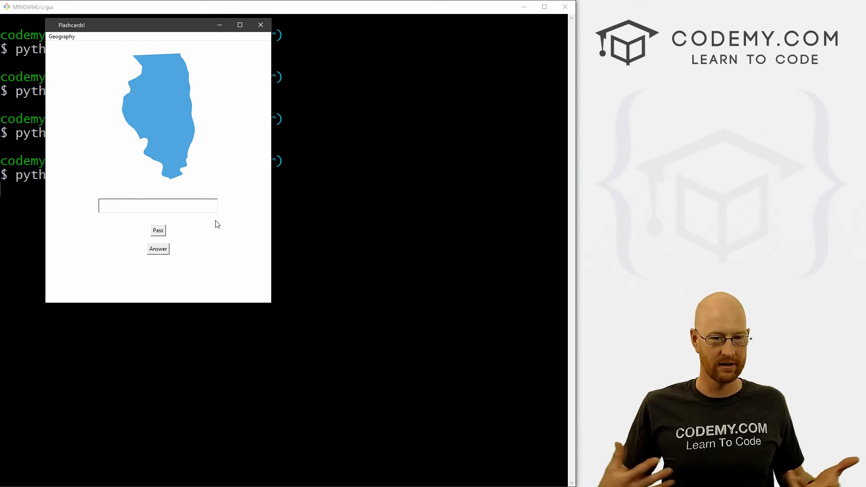
{"action": "left_click", "coordinate": [260, 25]}
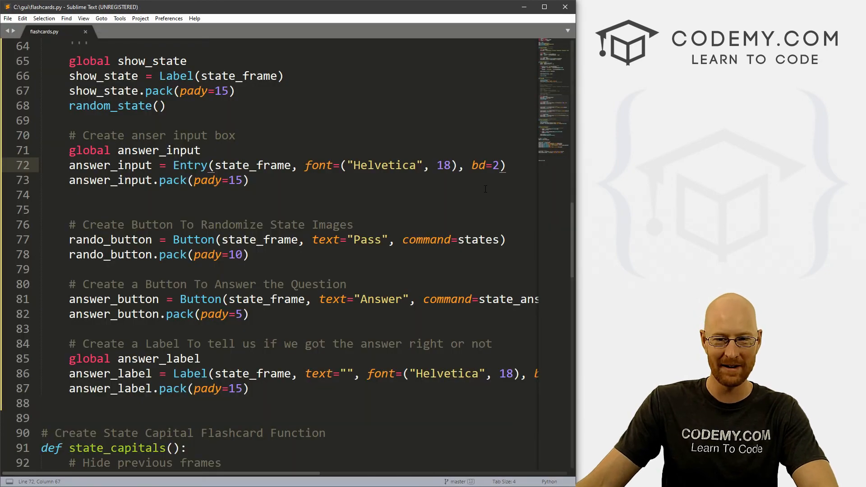
Change the Entry border to bd=5 and relaunch with python flashcards.py
{"action": "type", "text": "5"}
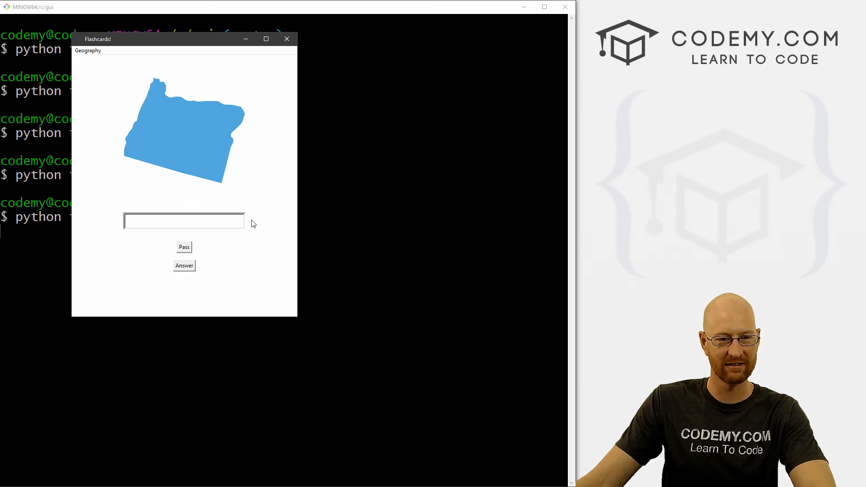
{"action": "left_click", "coordinate": [286, 39]}
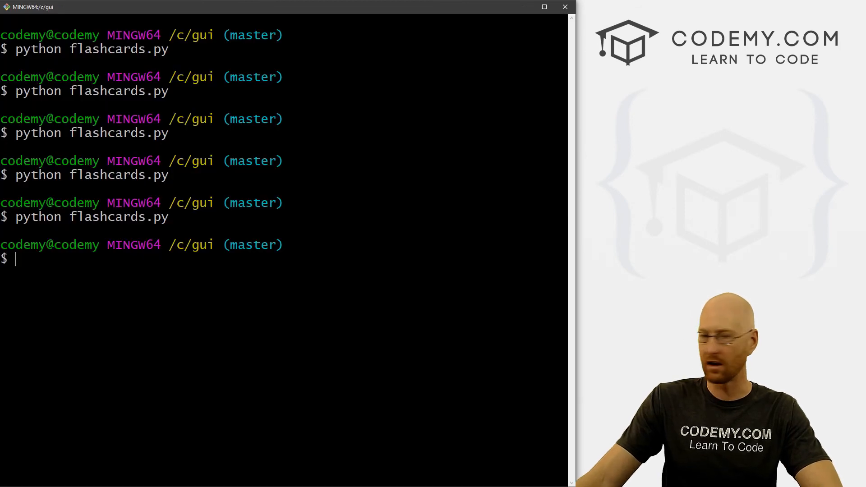
{"action": "type", "text": "python flashcards.py"}
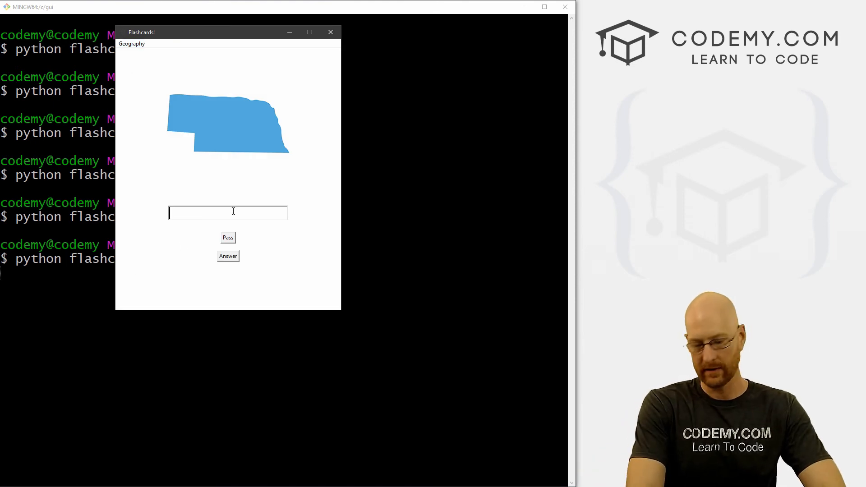
Answer nebraska for Correct! Nebraska, then open and dismiss the Geography menu twice
{"action": "type", "text": "nebraska"}
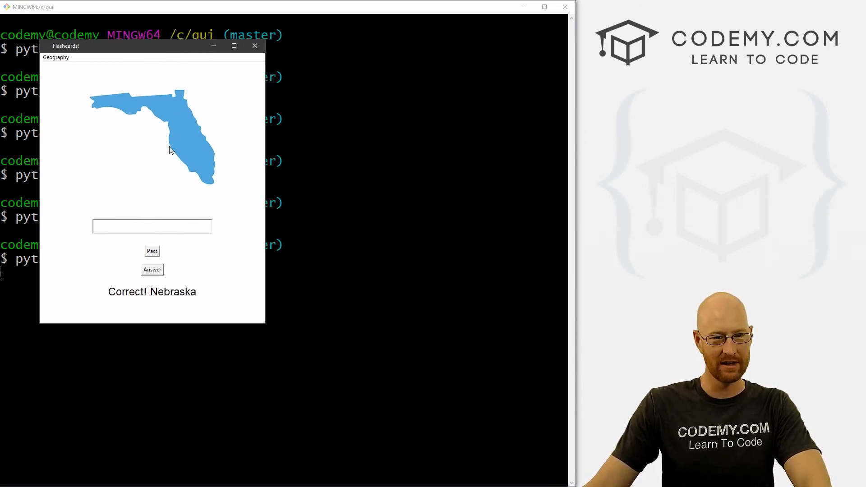
{"action": "left_click", "coordinate": [56, 57]}
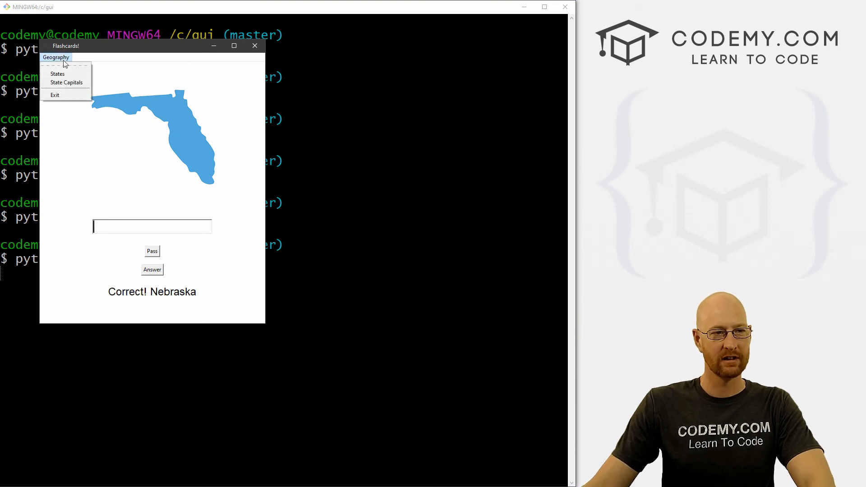
{"action": "left_click", "coordinate": [207, 91]}
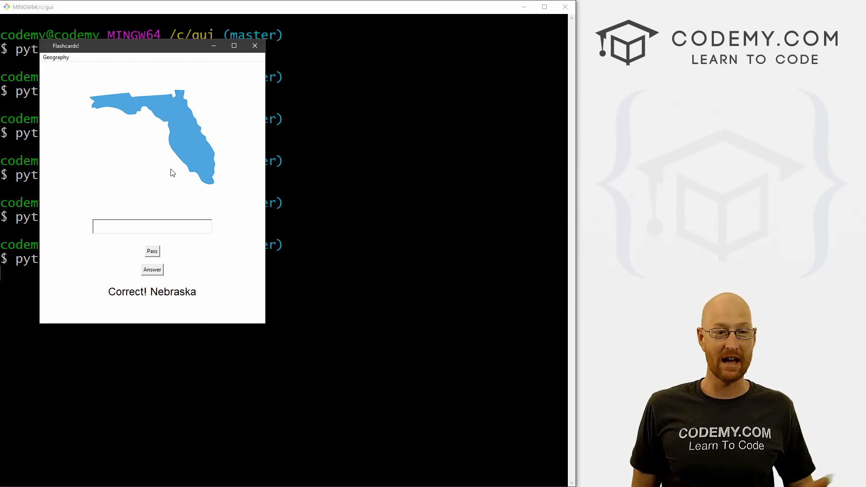
{"action": "left_click", "coordinate": [152, 226]}
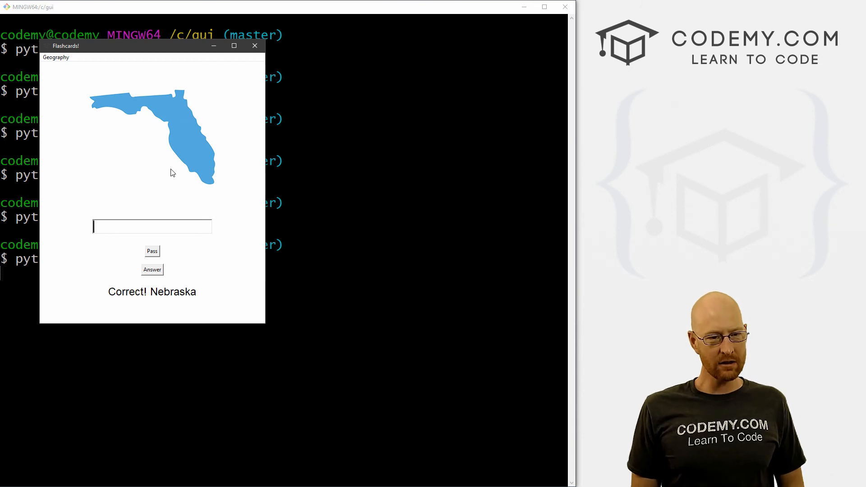
{"action": "left_click", "coordinate": [55, 57]}
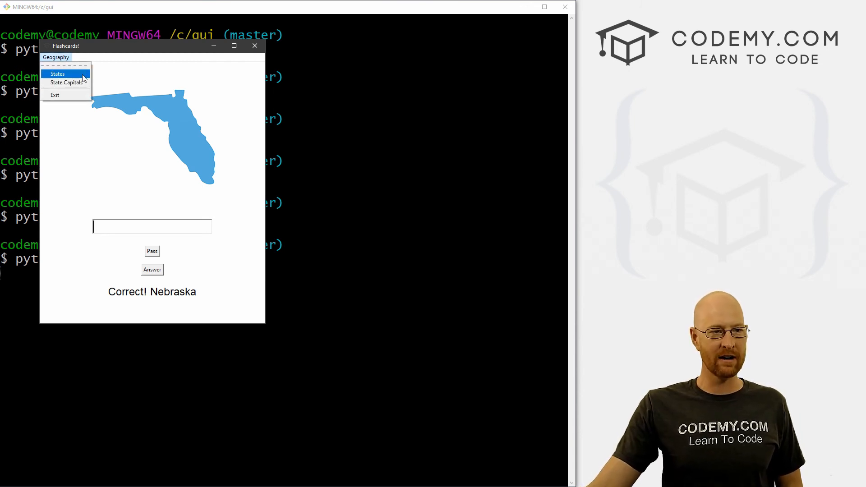
{"action": "mouse_move", "coordinate": [66, 83]}
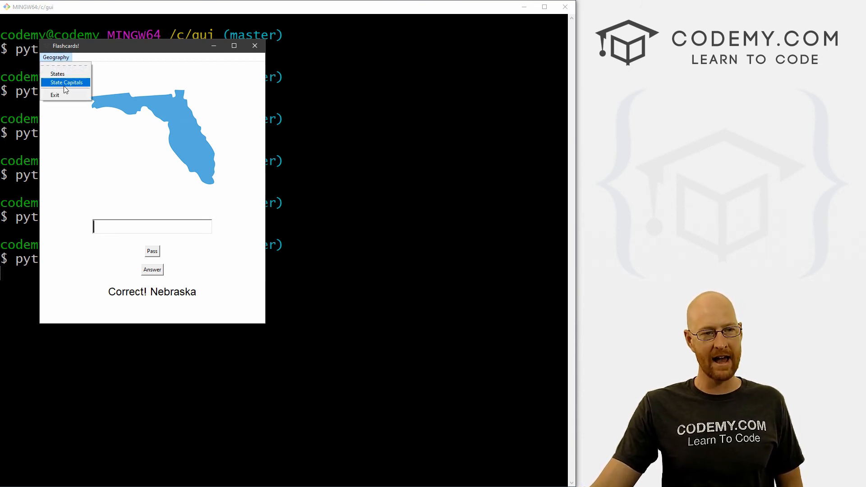
{"action": "left_click", "coordinate": [65, 82]}
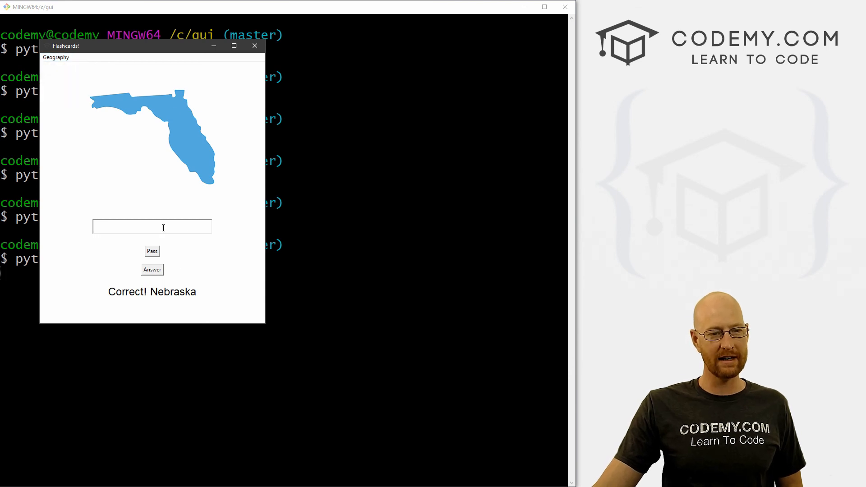